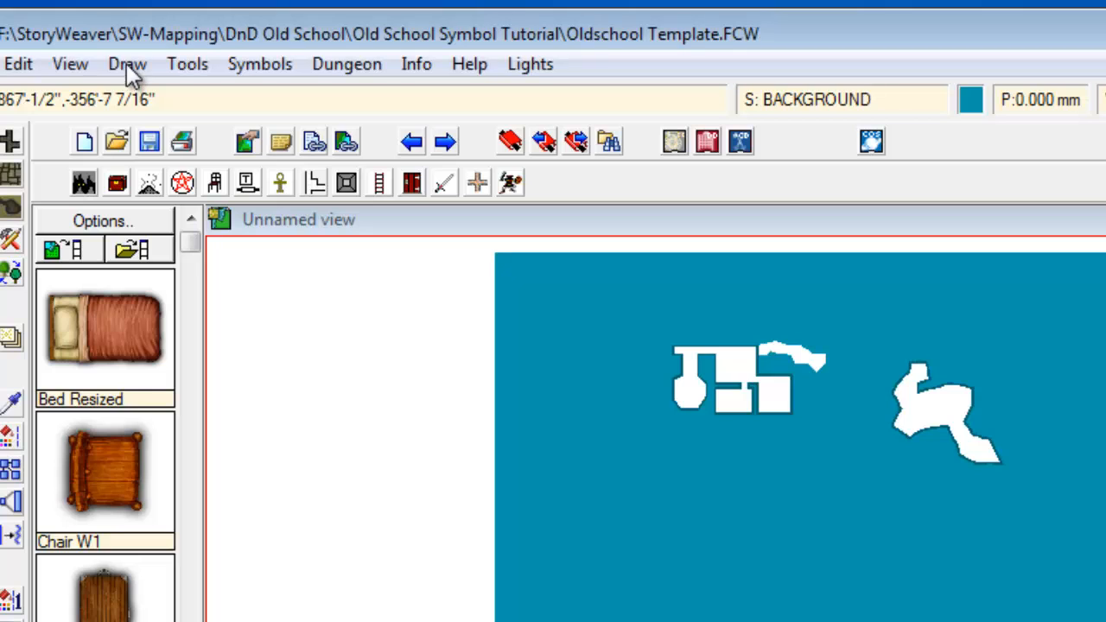
Configure a square grid overlay with spacing 5 and labelling turned off.
left_click(127, 63)
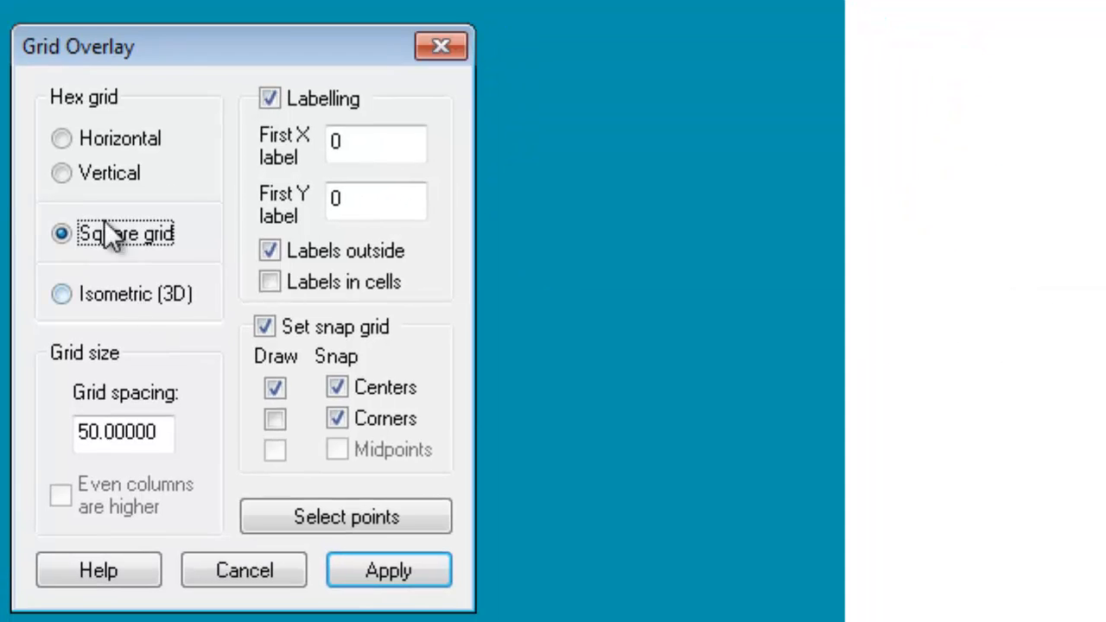
mouse_move(134, 247)
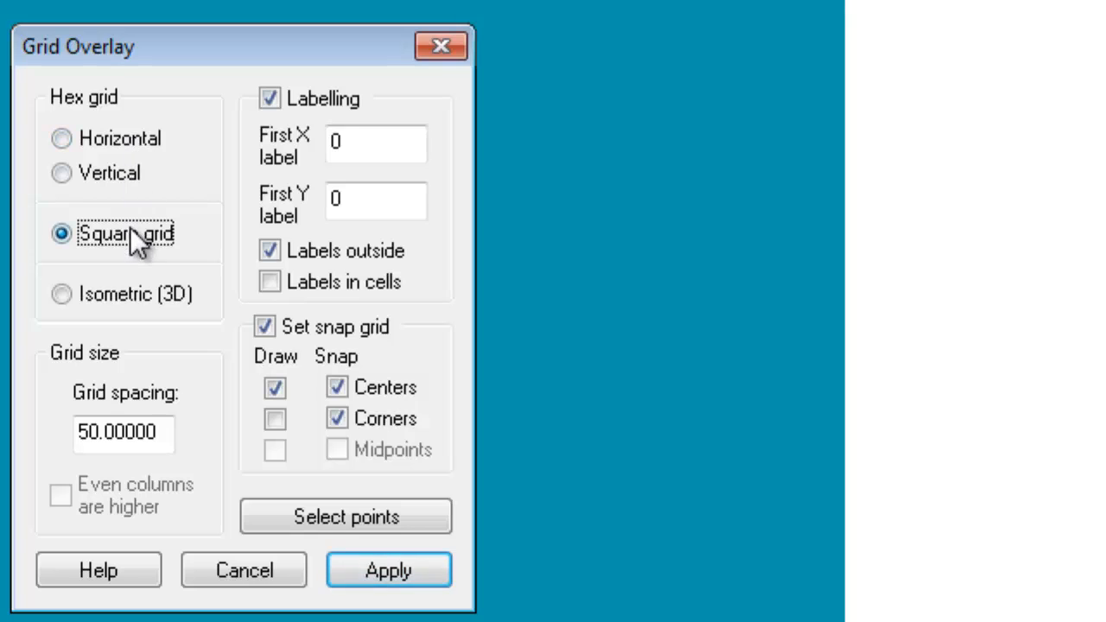
triple_click(122, 432)
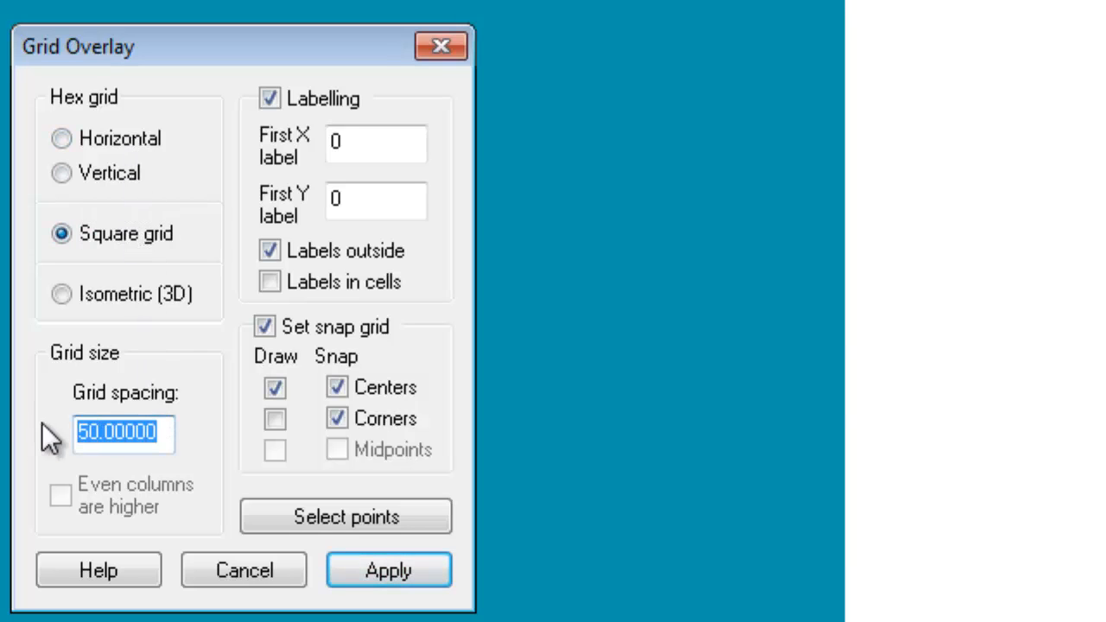
type("5")
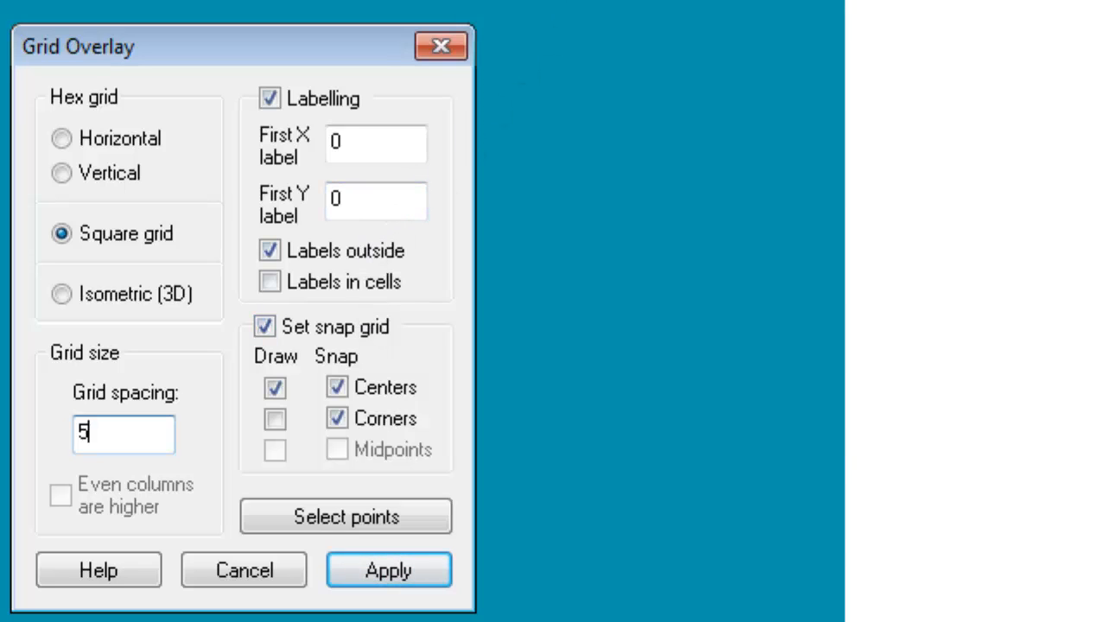
mouse_move(320, 264)
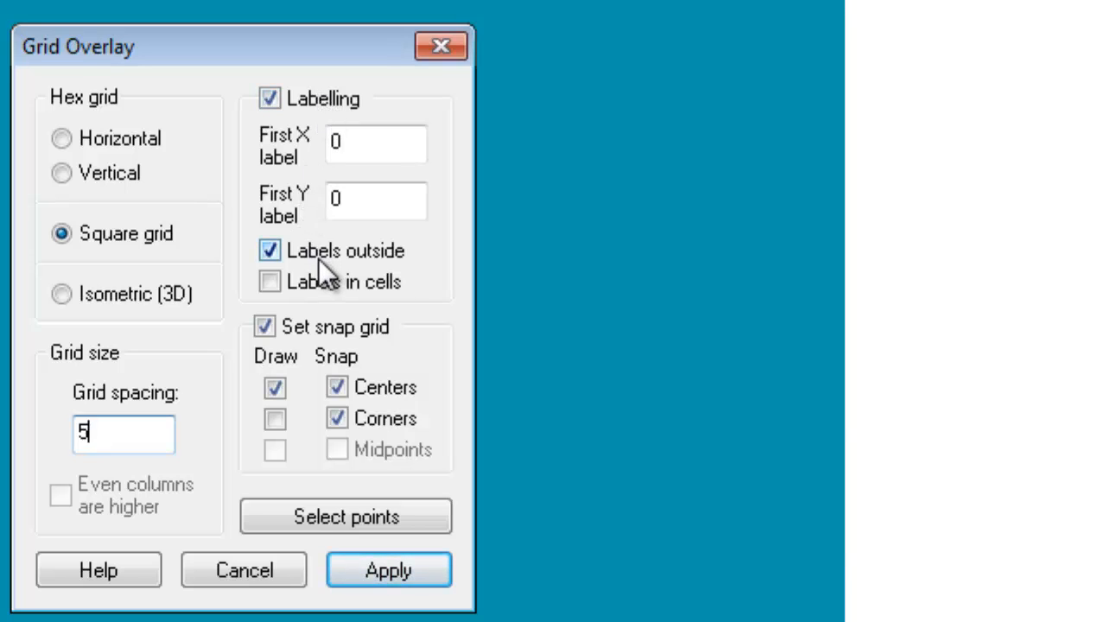
left_click(269, 97)
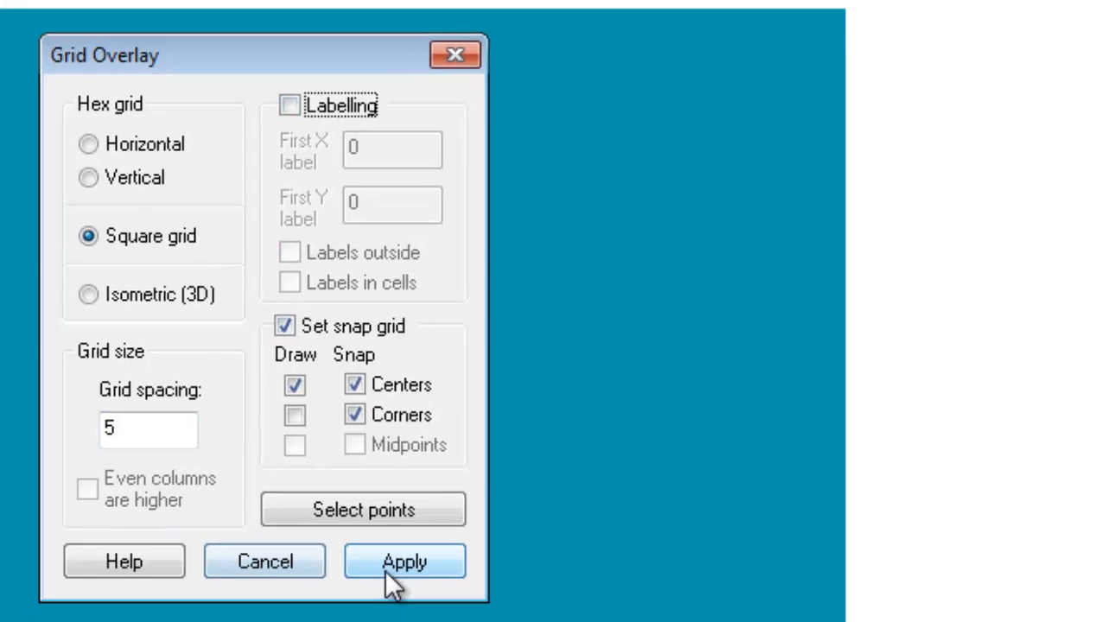
Apply the configured 5-unit square grid over the dungeon map.
left_click(404, 562)
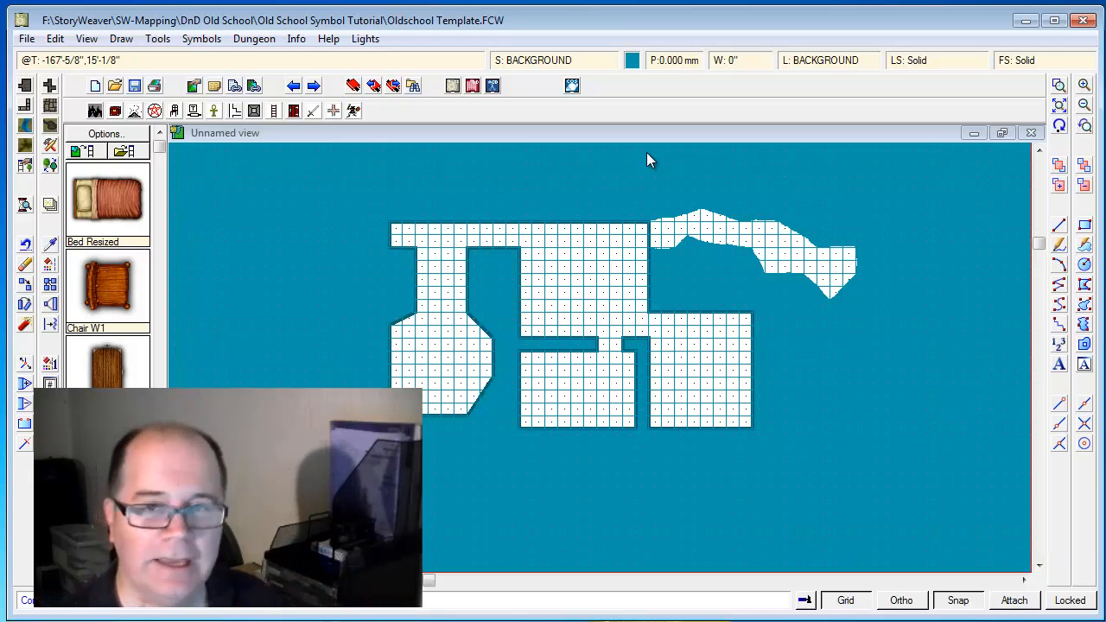
mouse_move(432, 191)
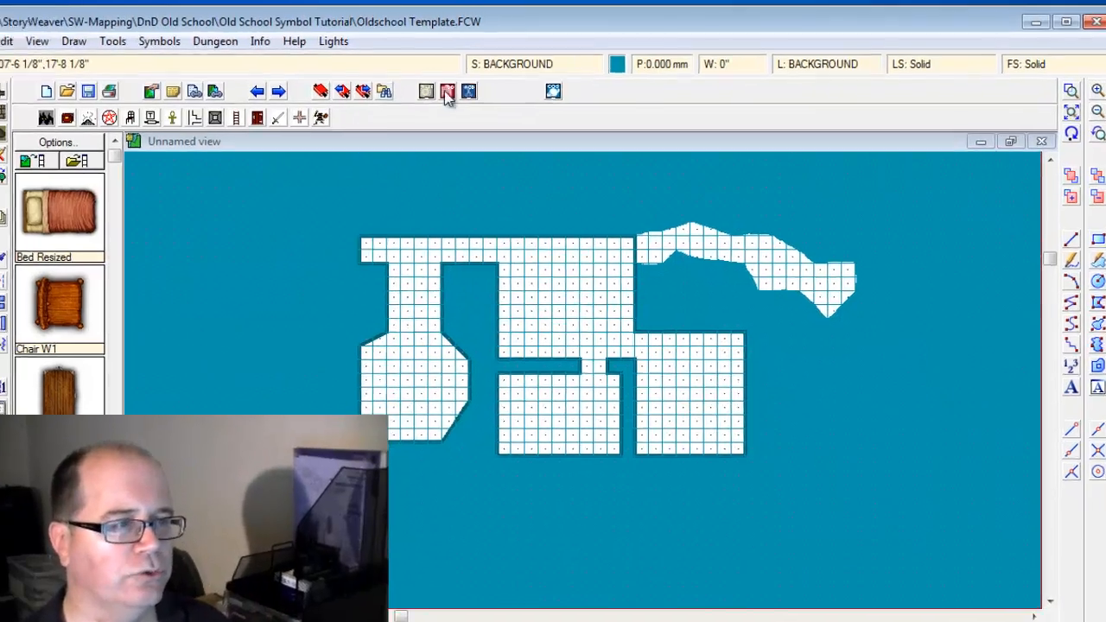
In Drawing Sheets and Effects, move the GRID sheet up to sit just below SYMBOLS.
left_click(447, 91)
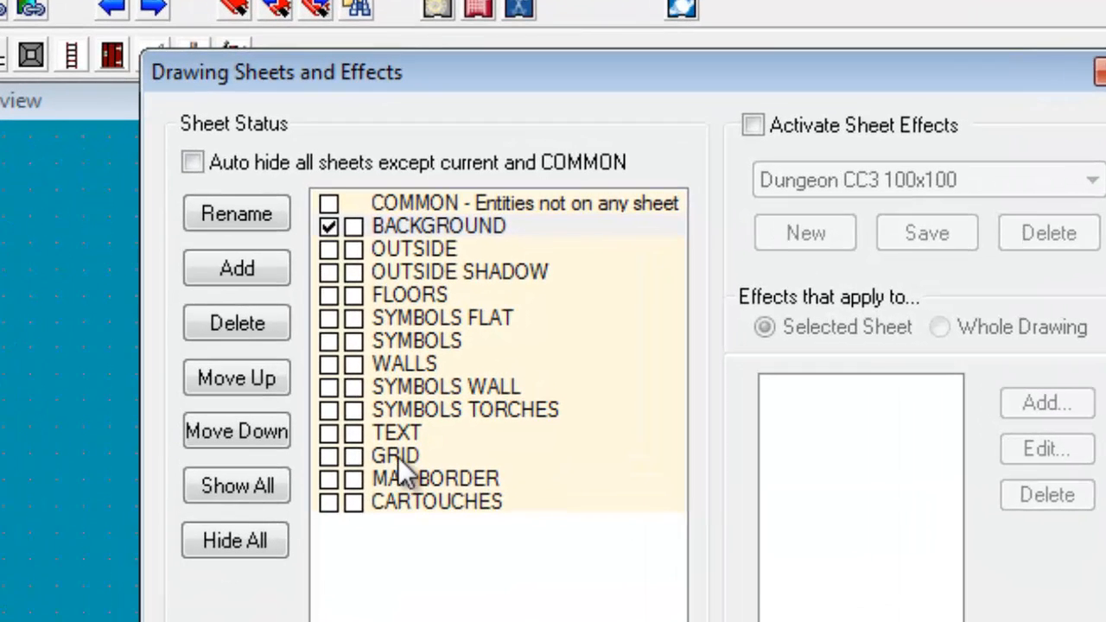
mouse_move(402, 475)
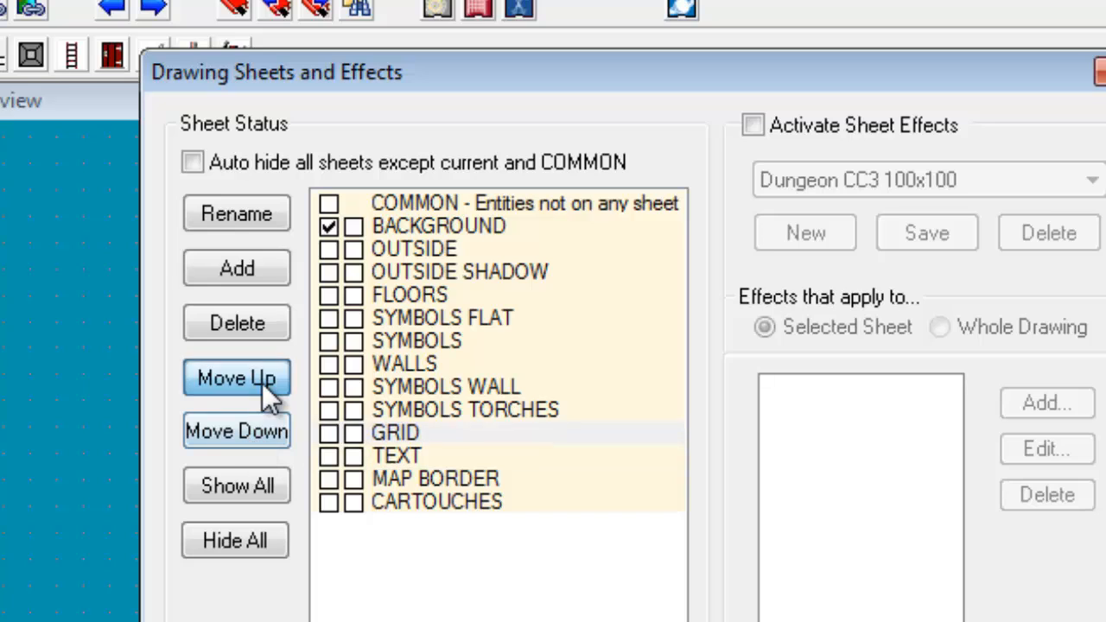
left_click(236, 378)
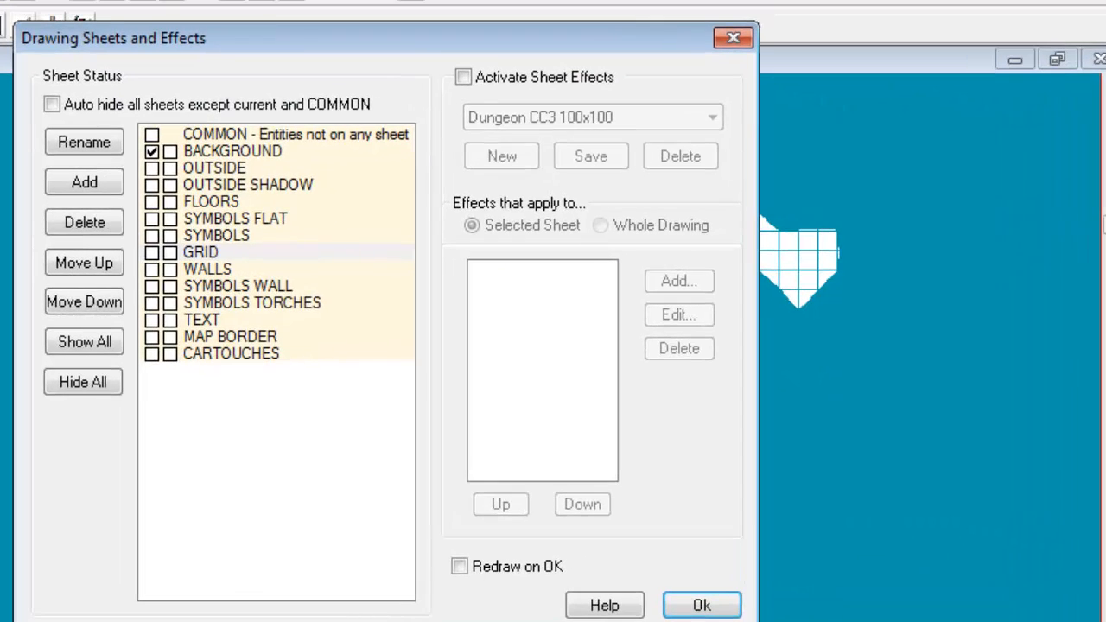
mouse_move(518, 346)
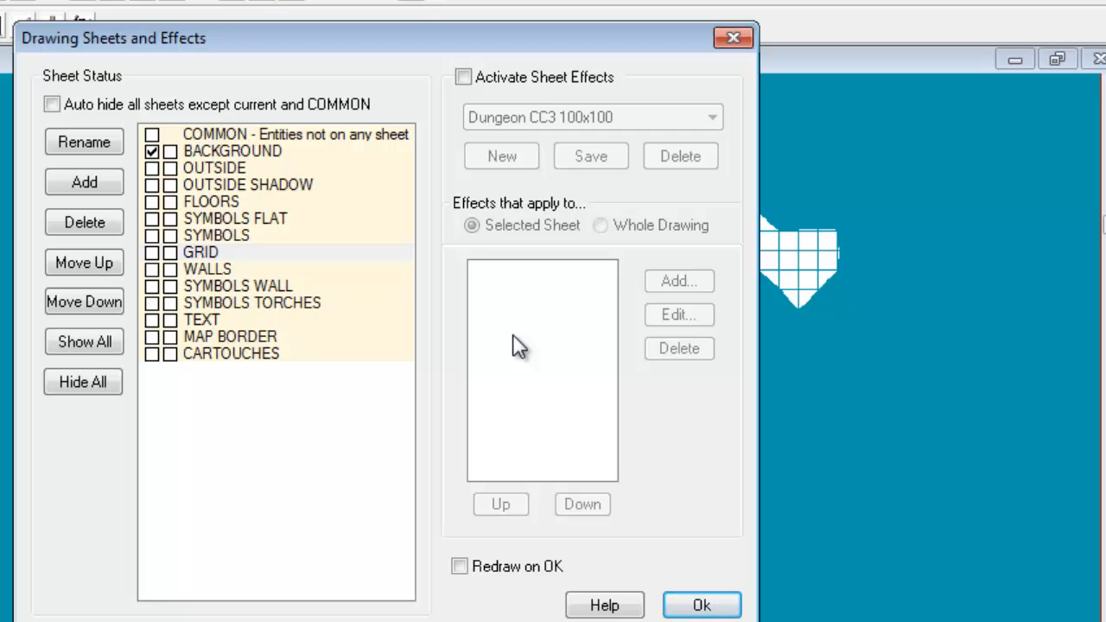
Activate sheet effects under a new setting named 'OldSchool Blue' and list effects for GRID.
left_click(464, 77)
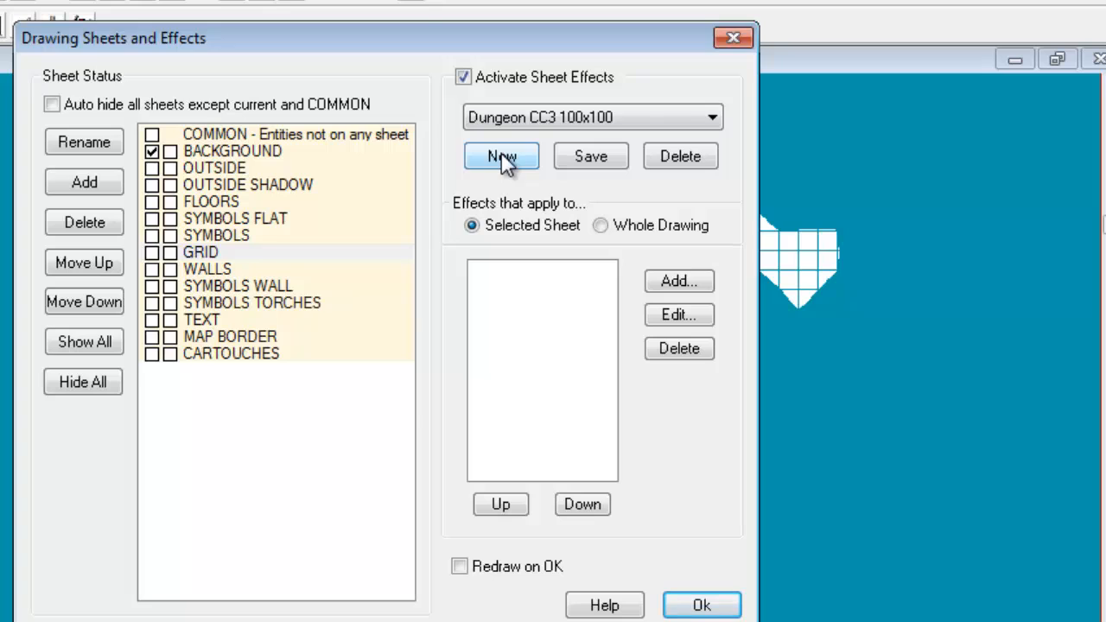
left_click(501, 156)
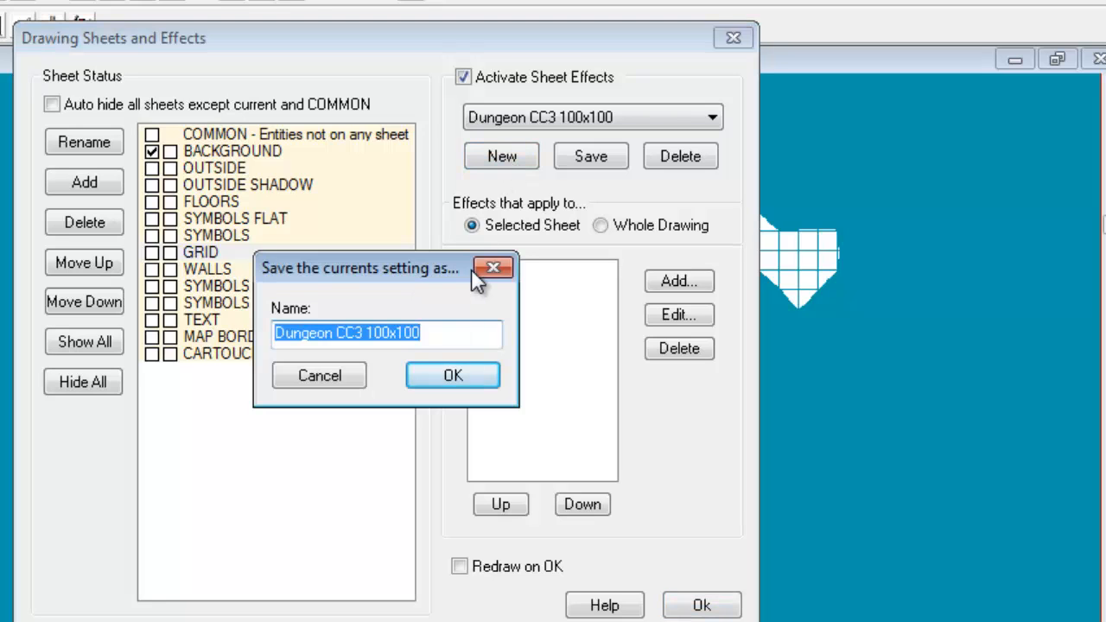
type("OldSchool")
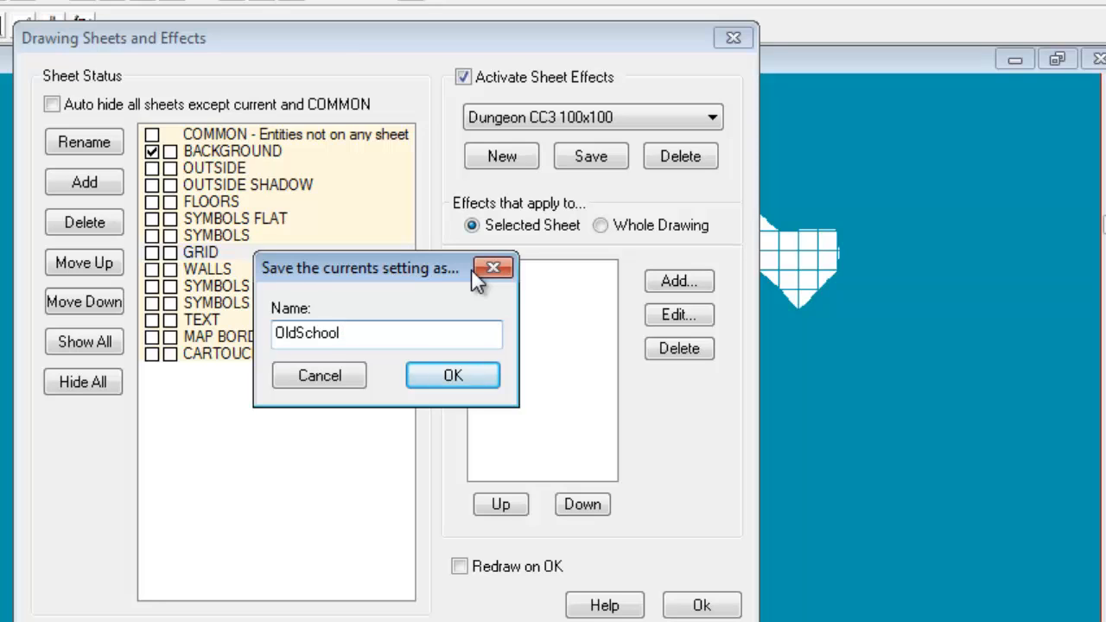
type("Blue")
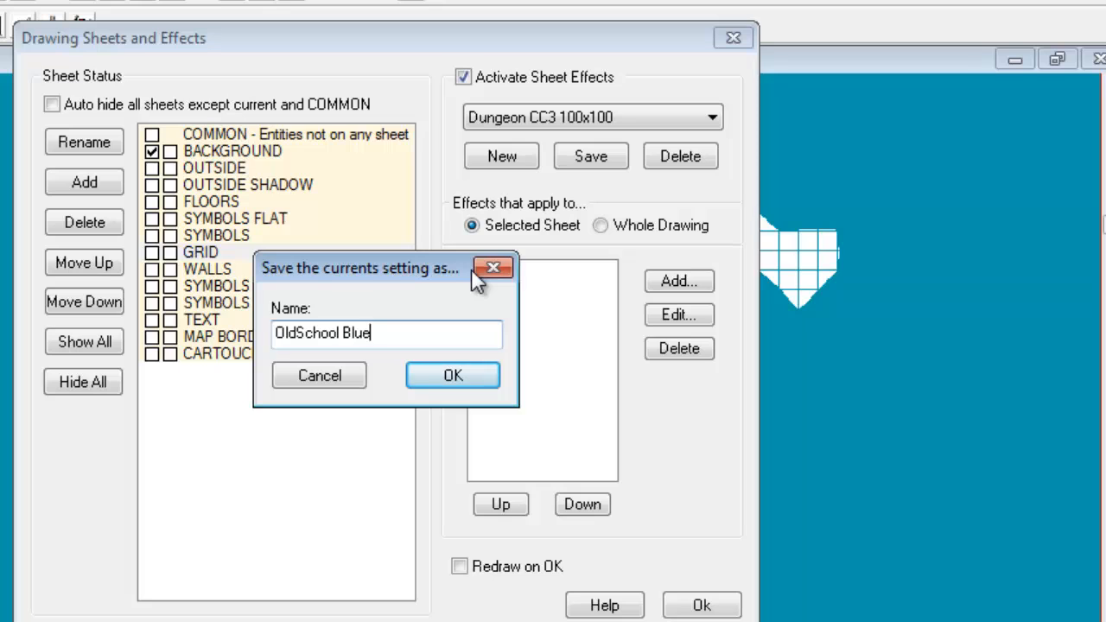
left_click(453, 375)
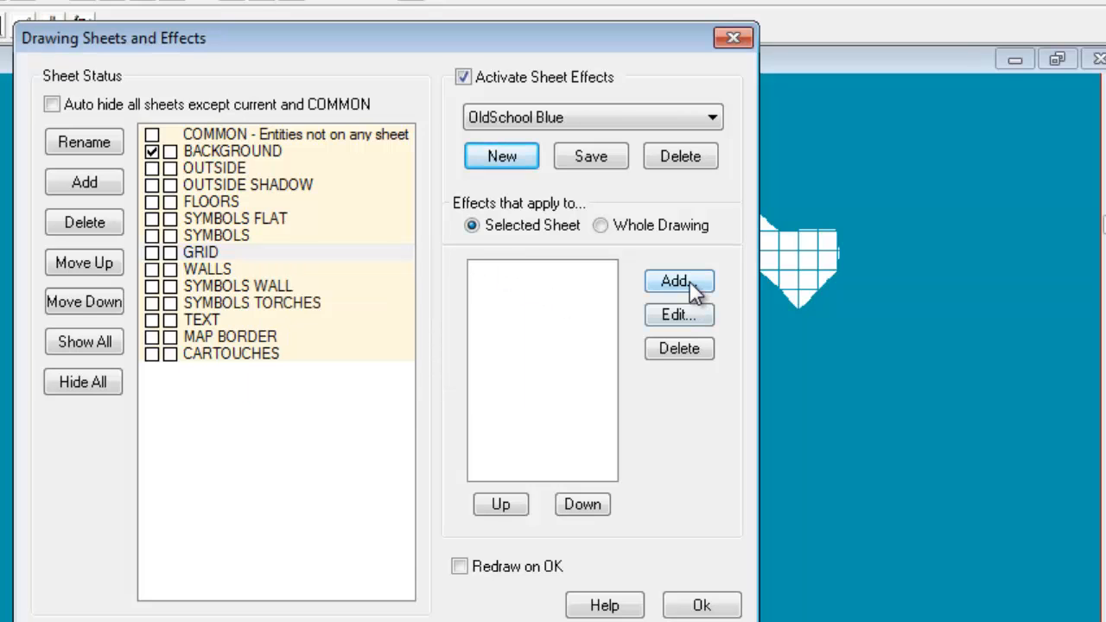
left_click(679, 281)
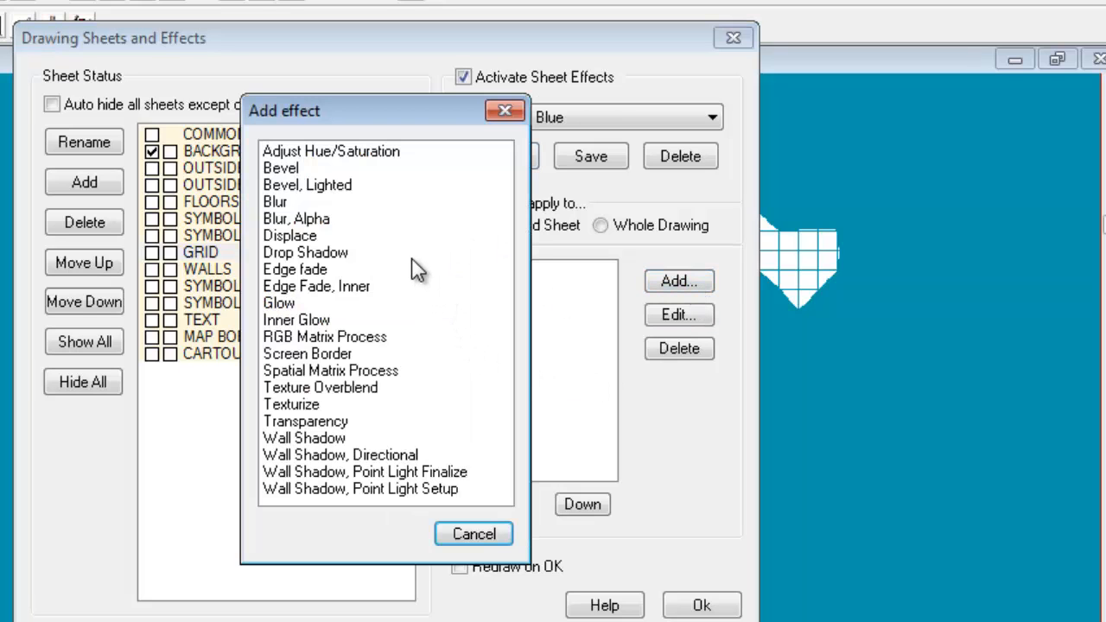
mouse_move(316, 430)
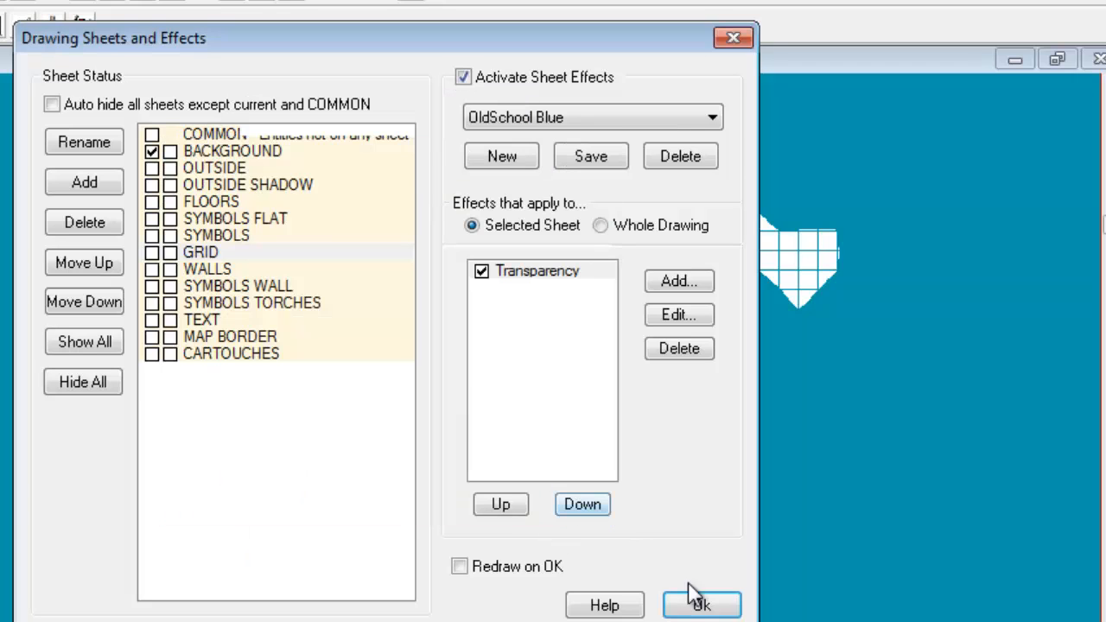
left_click(701, 606)
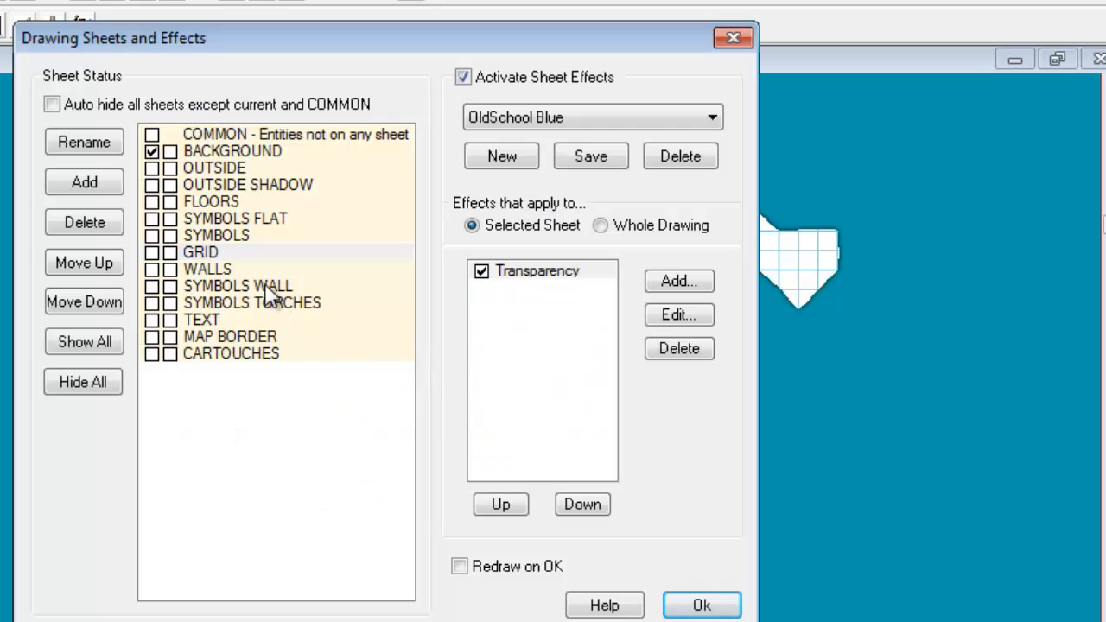
left_click(207, 269)
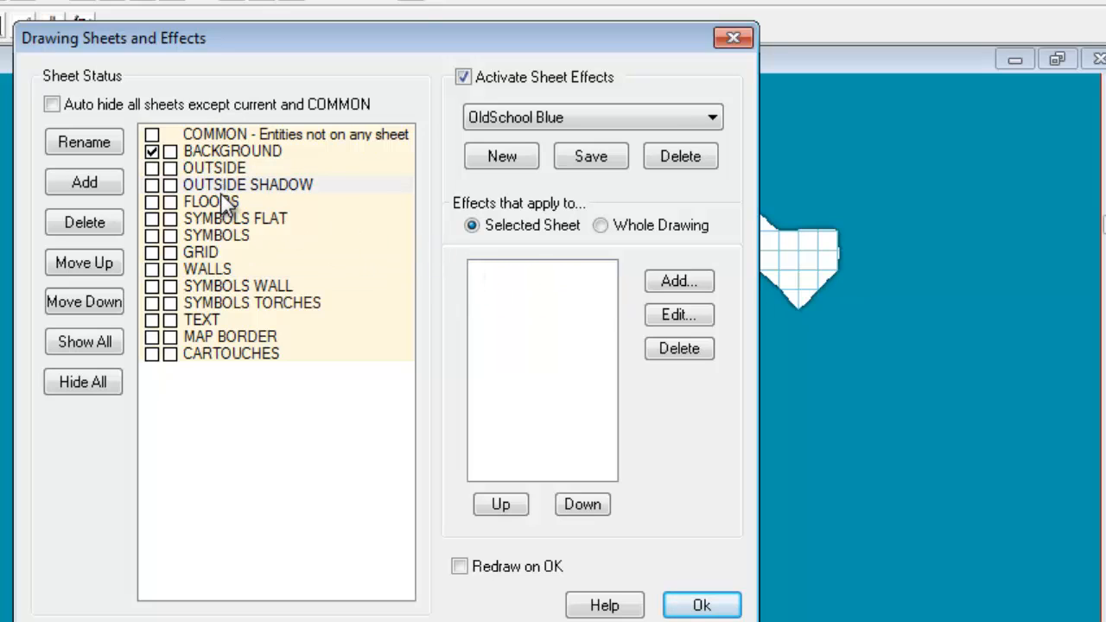
mouse_move(385, 255)
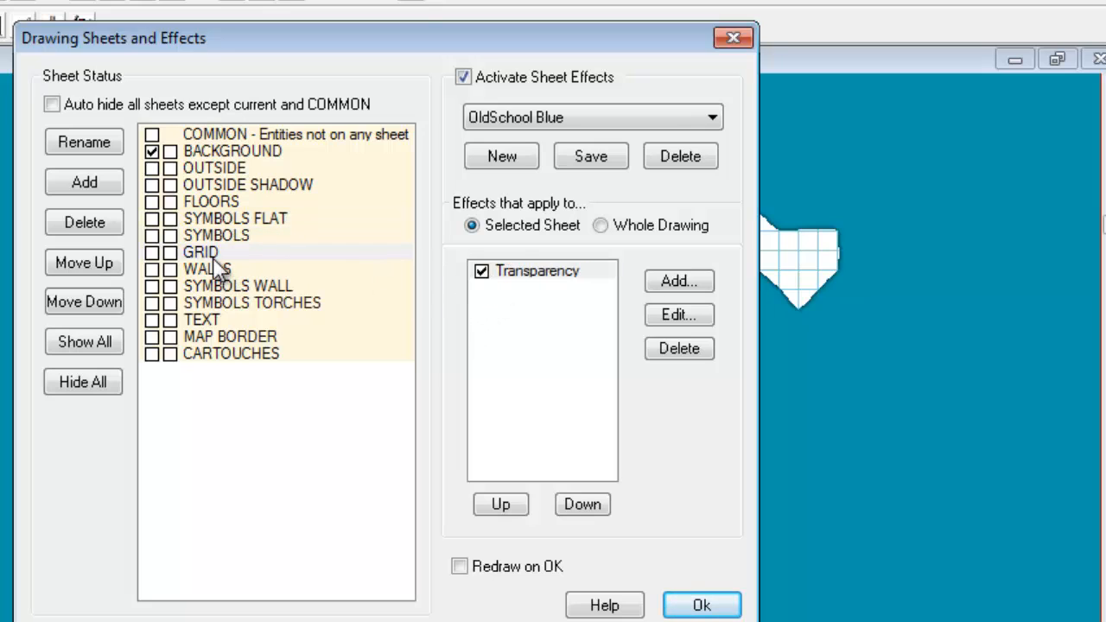
left_click(207, 269)
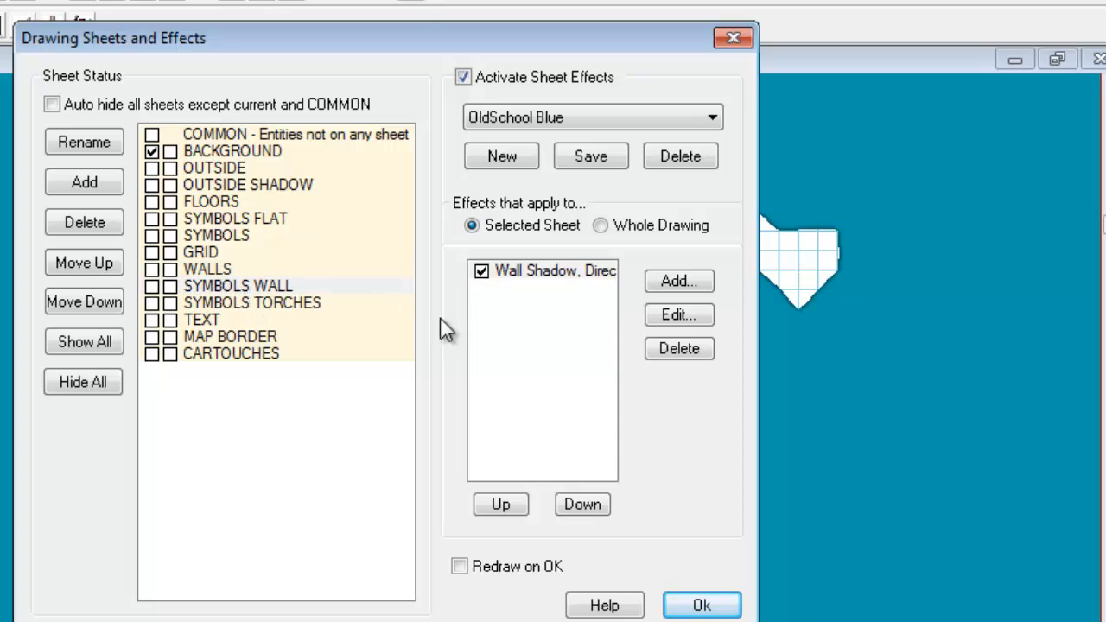
left_click(680, 348)
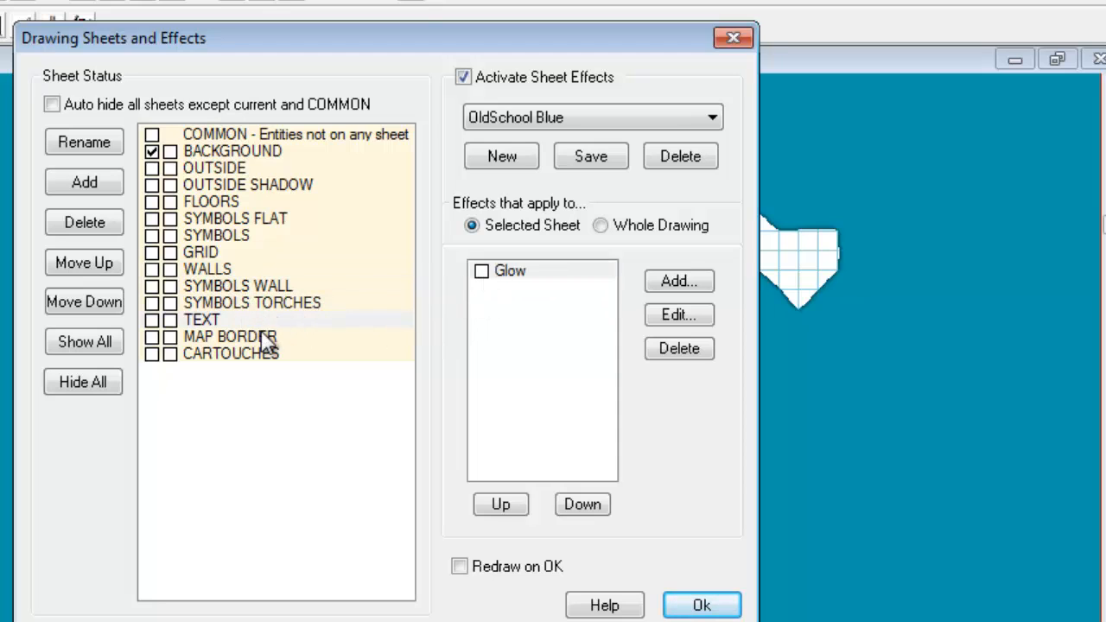
left_click(680, 348)
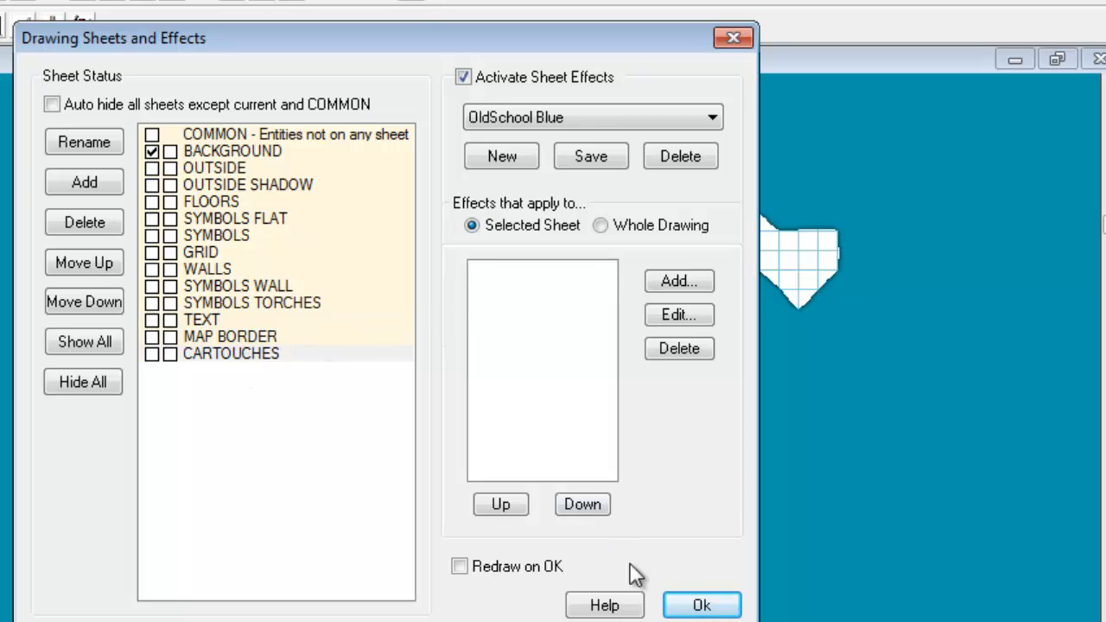
left_click(701, 606)
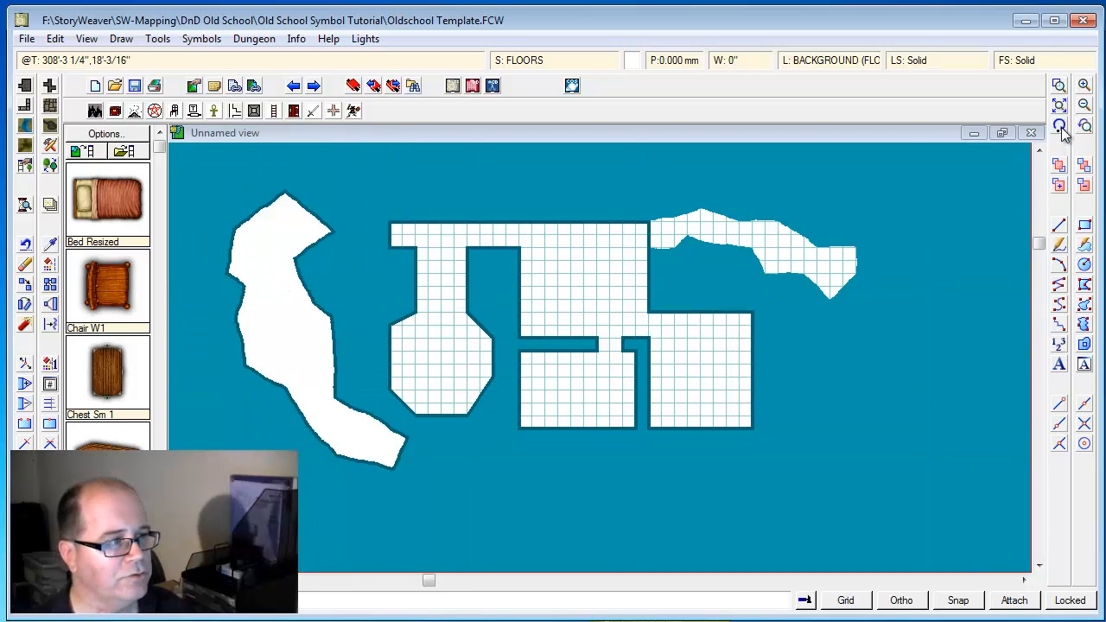
Redraw the map to refresh the display after drawing the white floor shape.
left_click(1063, 127)
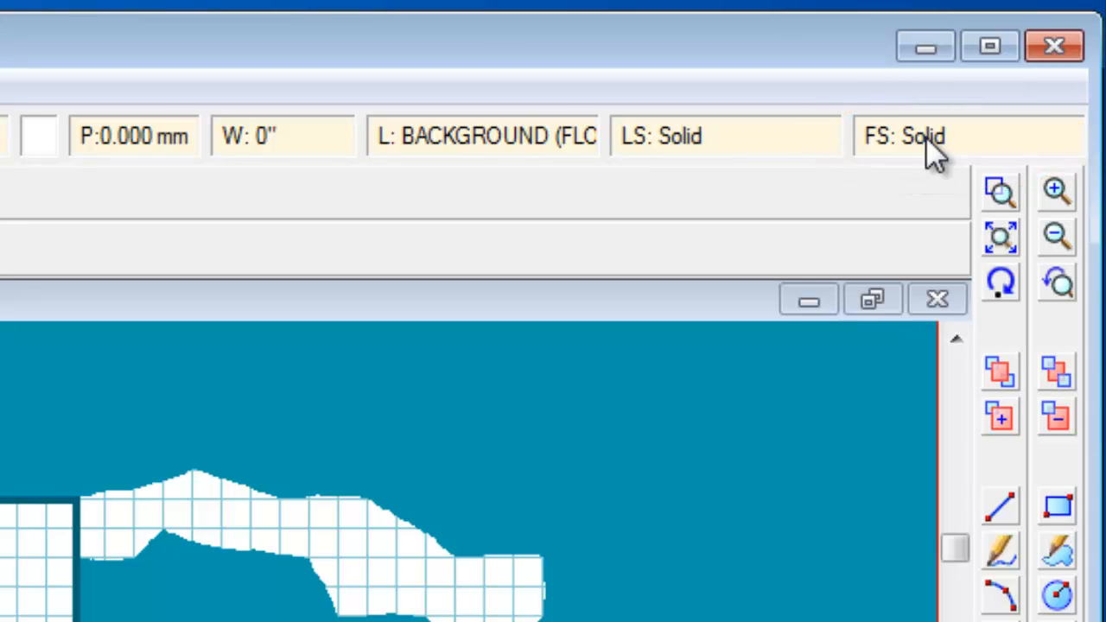
Rename the current hatch fill style to '5f Grid'.
left_click(904, 135)
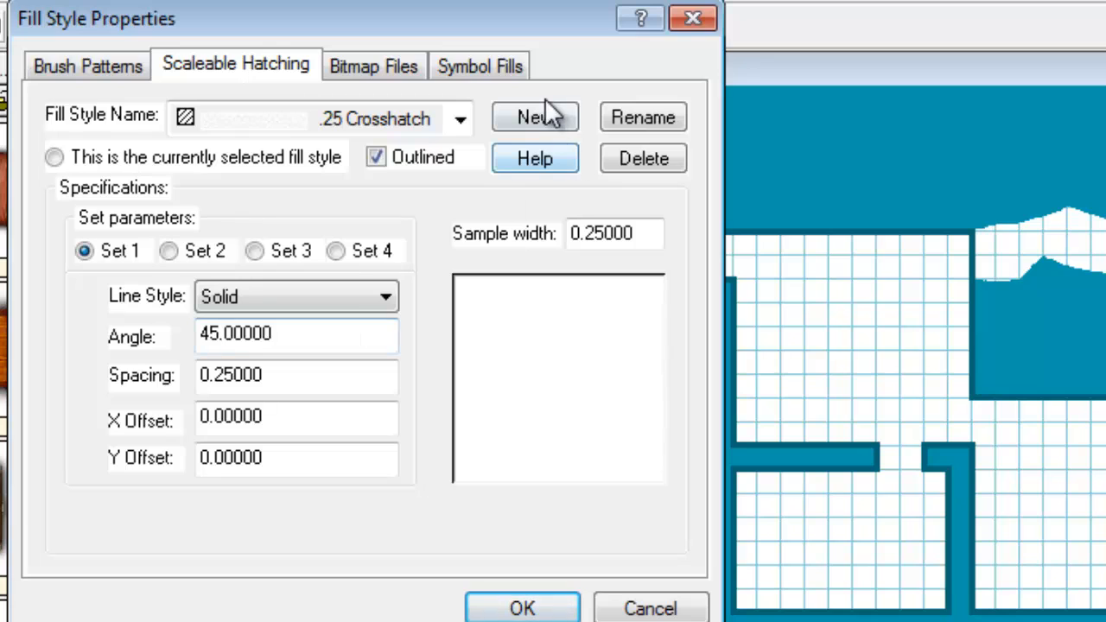
mouse_move(643, 117)
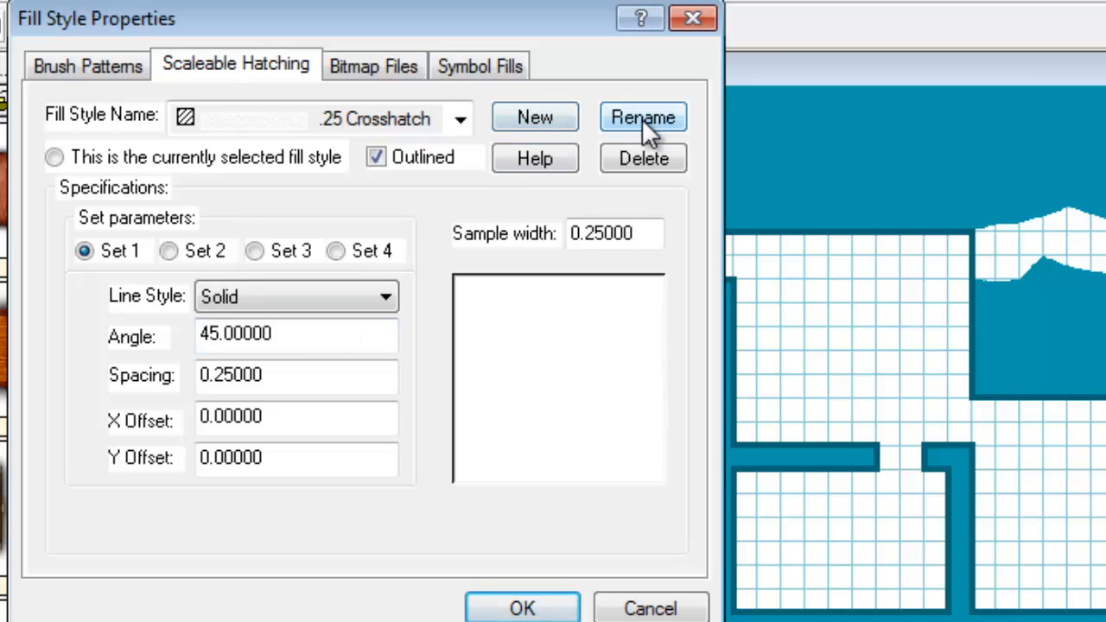
left_click(643, 117)
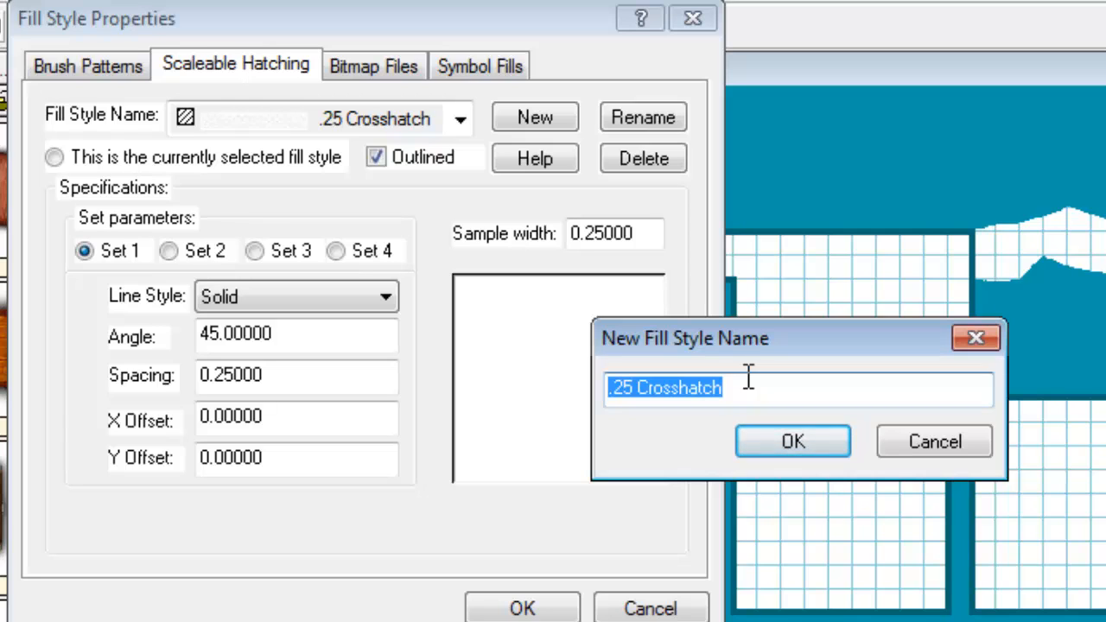
type("5f Gr")
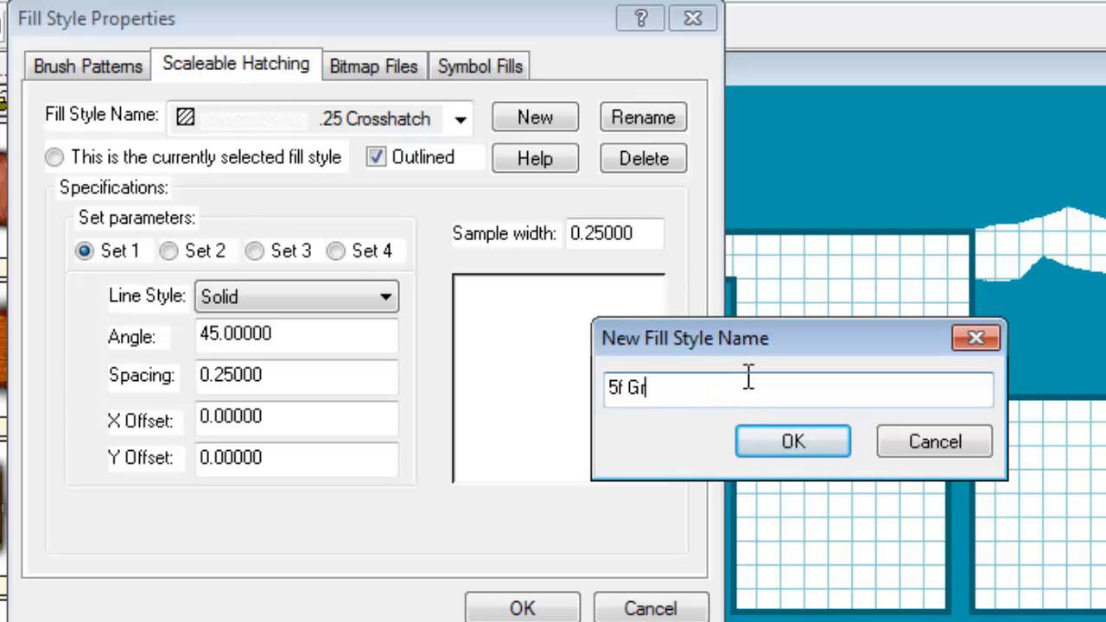
type("id")
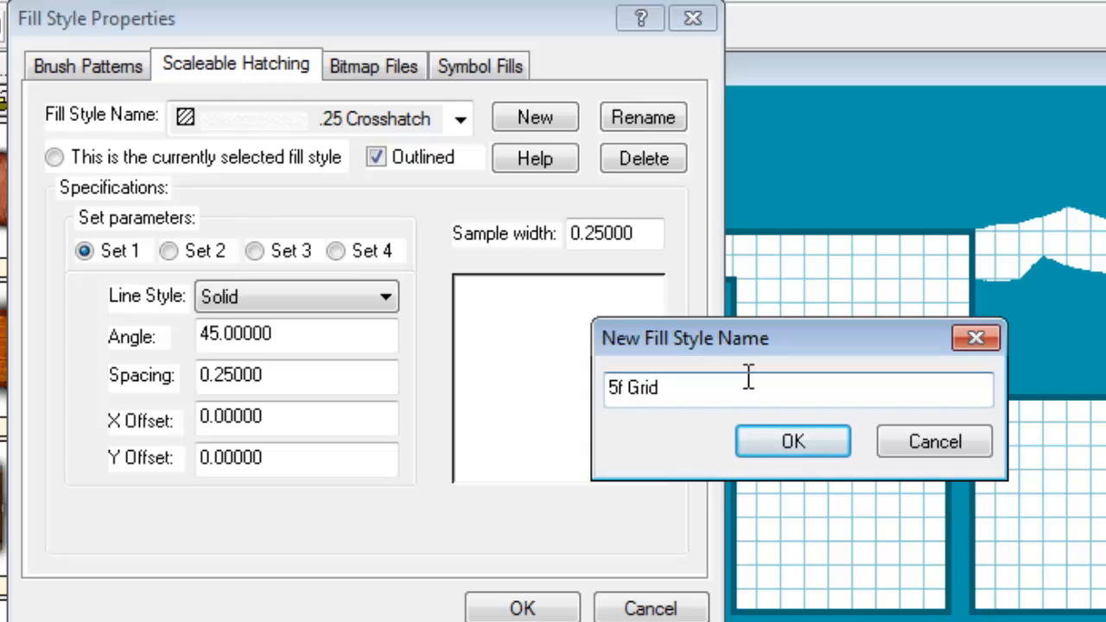
left_click(793, 441)
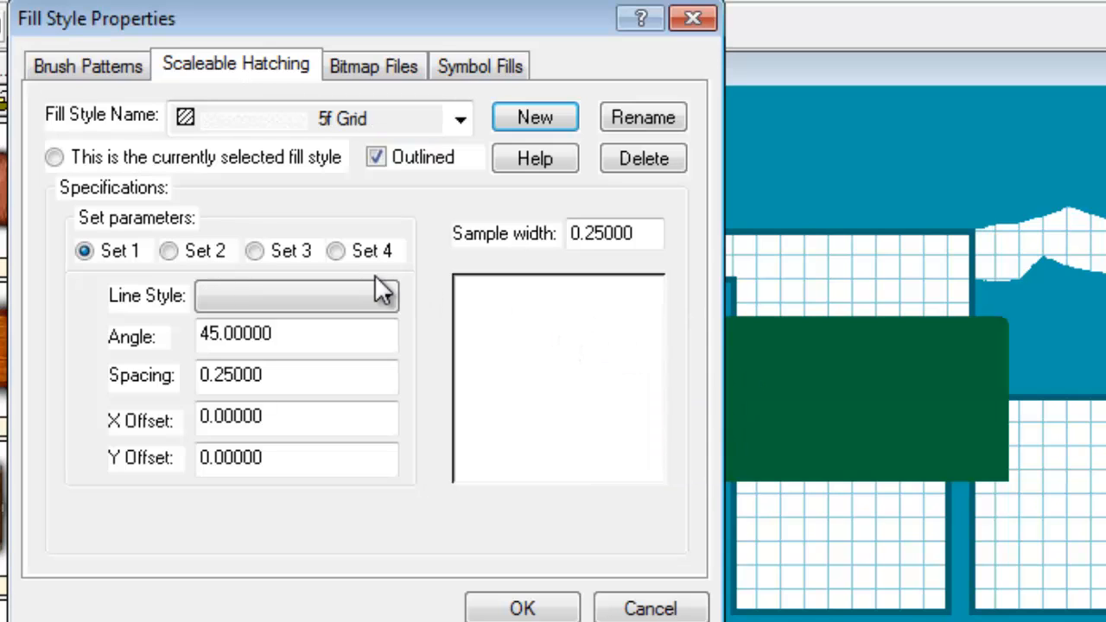
mouse_move(411, 138)
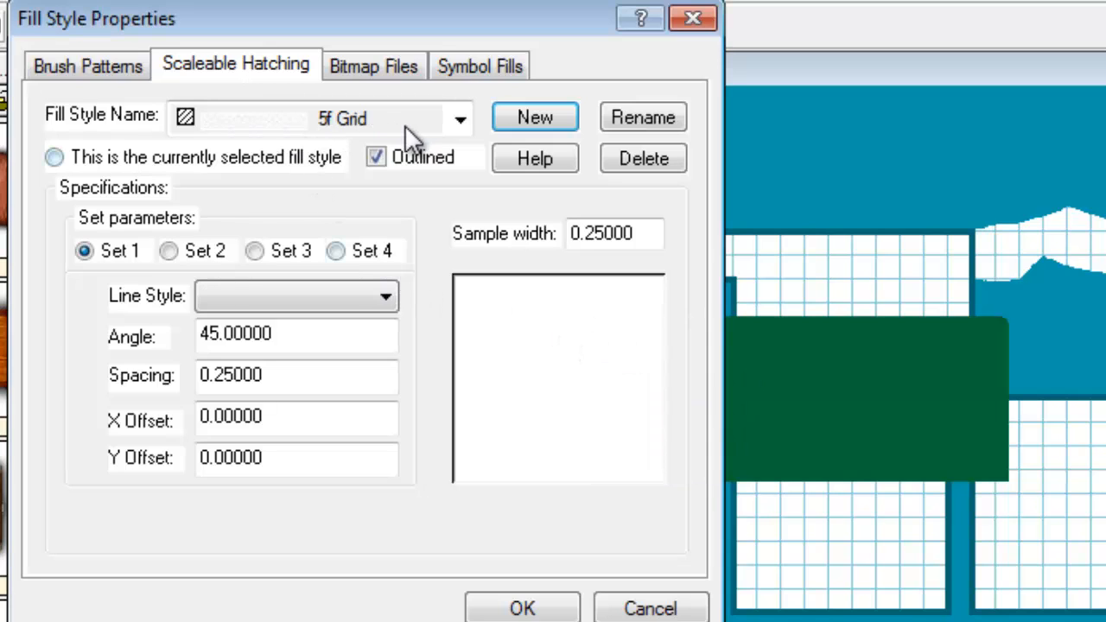
mouse_move(363, 259)
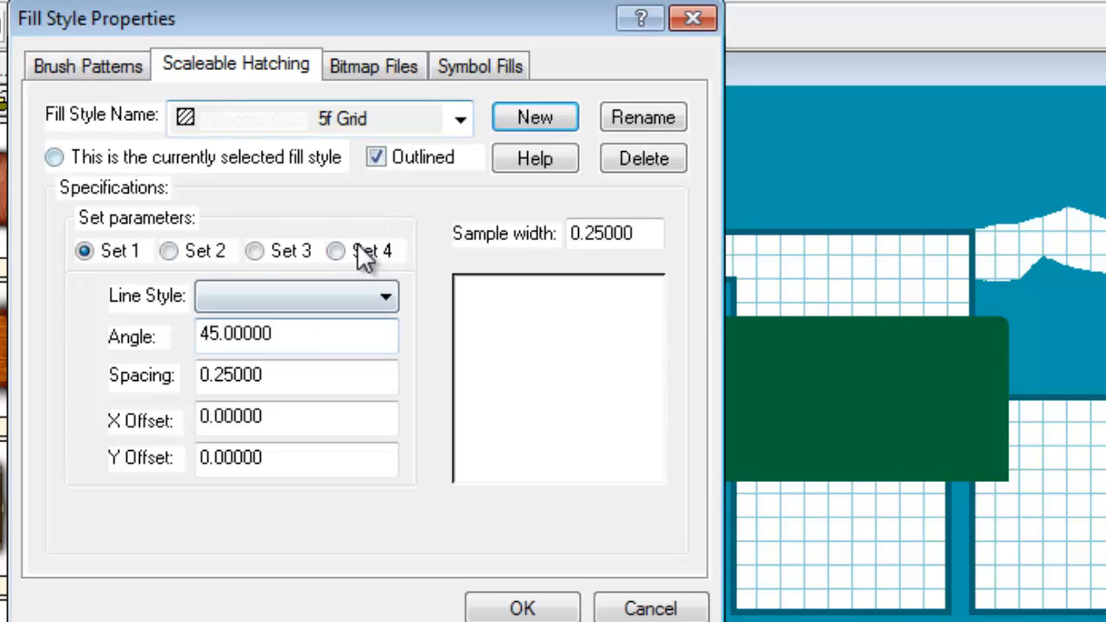
mouse_move(597, 303)
type("2")
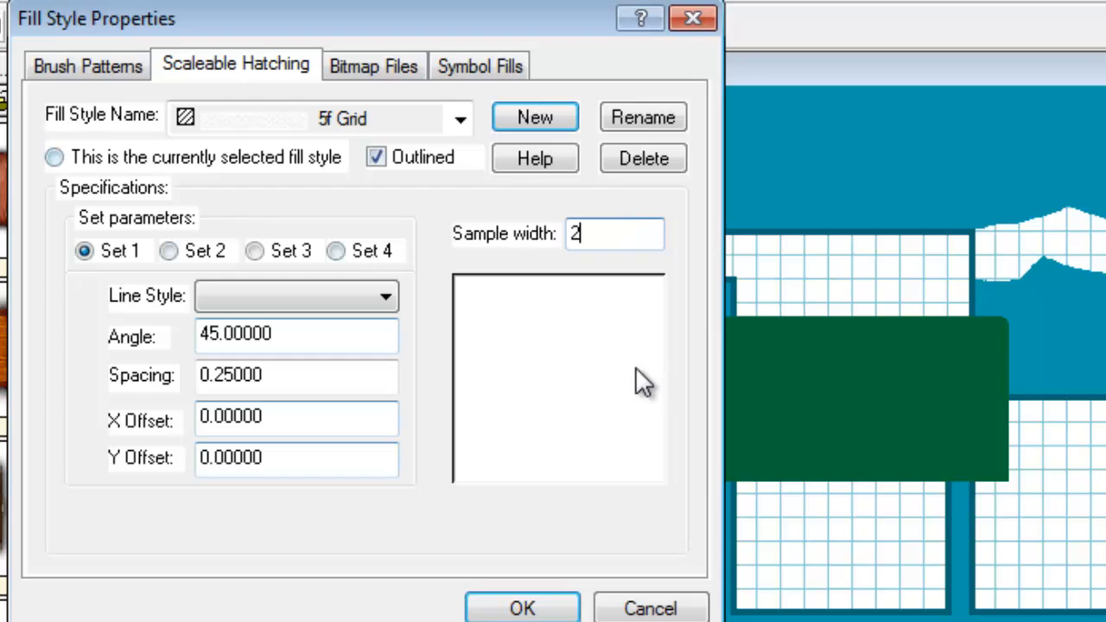
Set hatch sets at 0/90 degrees with spacing 5, black colour, and apply the 5f Grid fill.
type("5.00000")
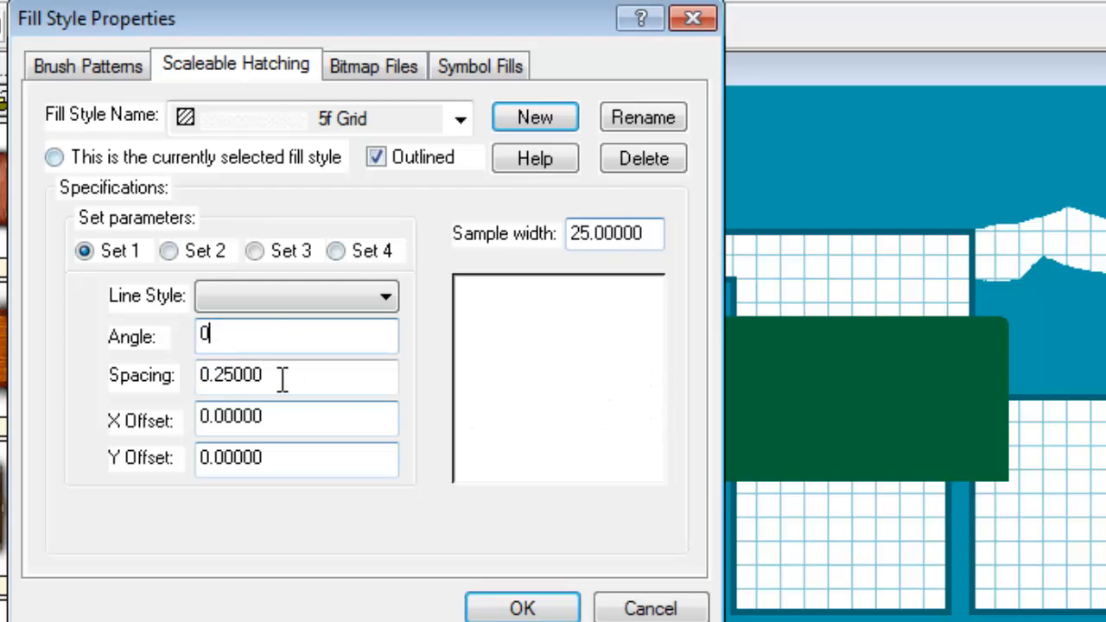
left_click(385, 296)
type("5")
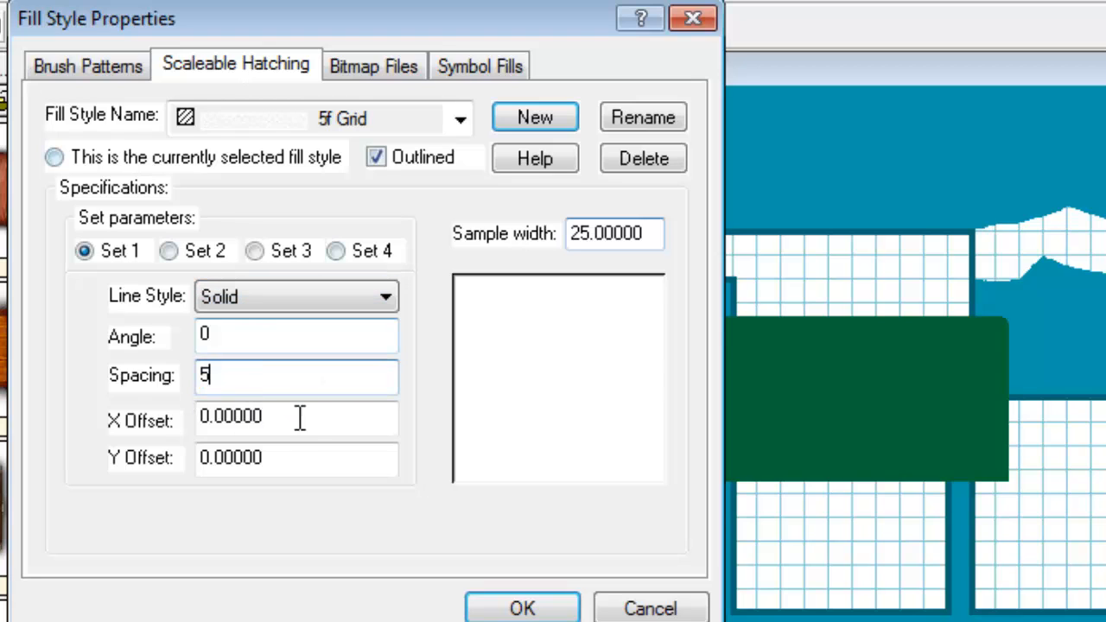
left_click(297, 419)
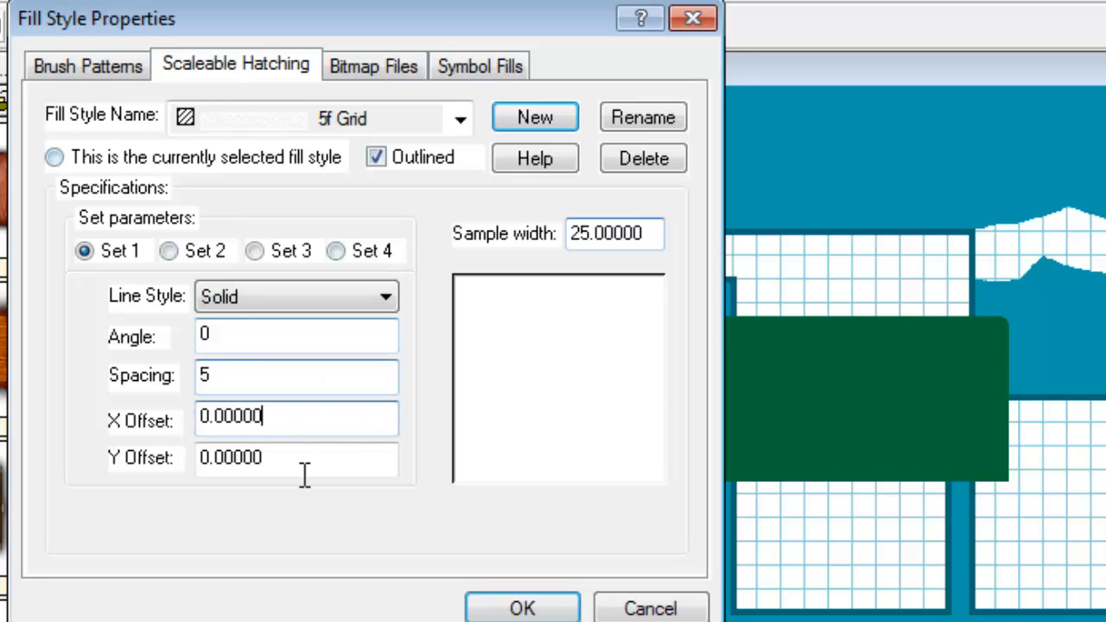
mouse_move(223, 287)
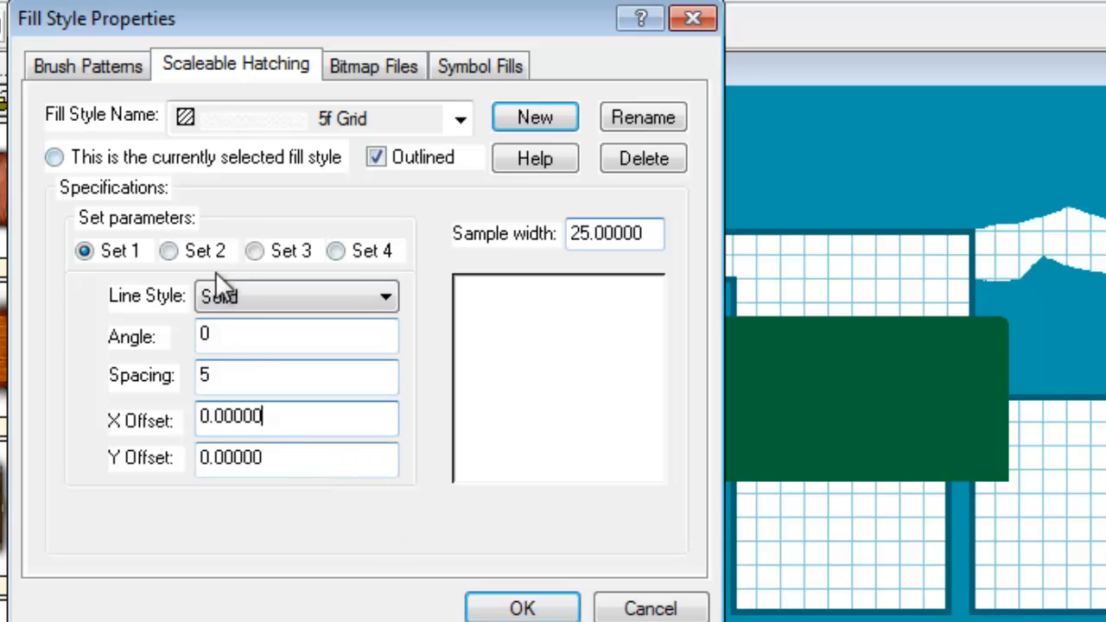
left_click(169, 251)
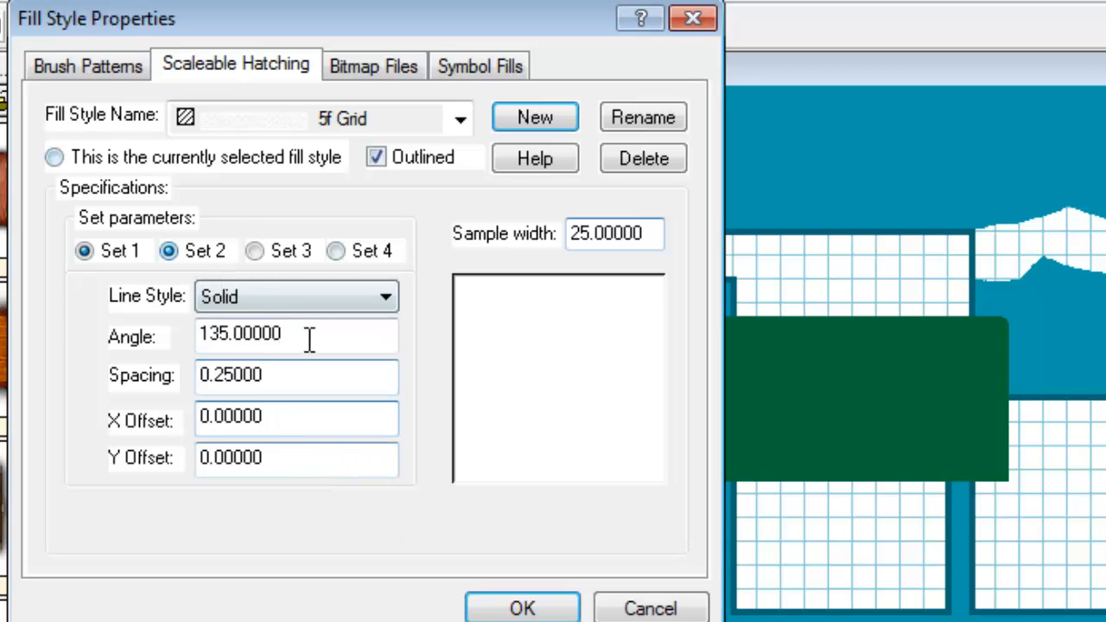
type("90")
type("5")
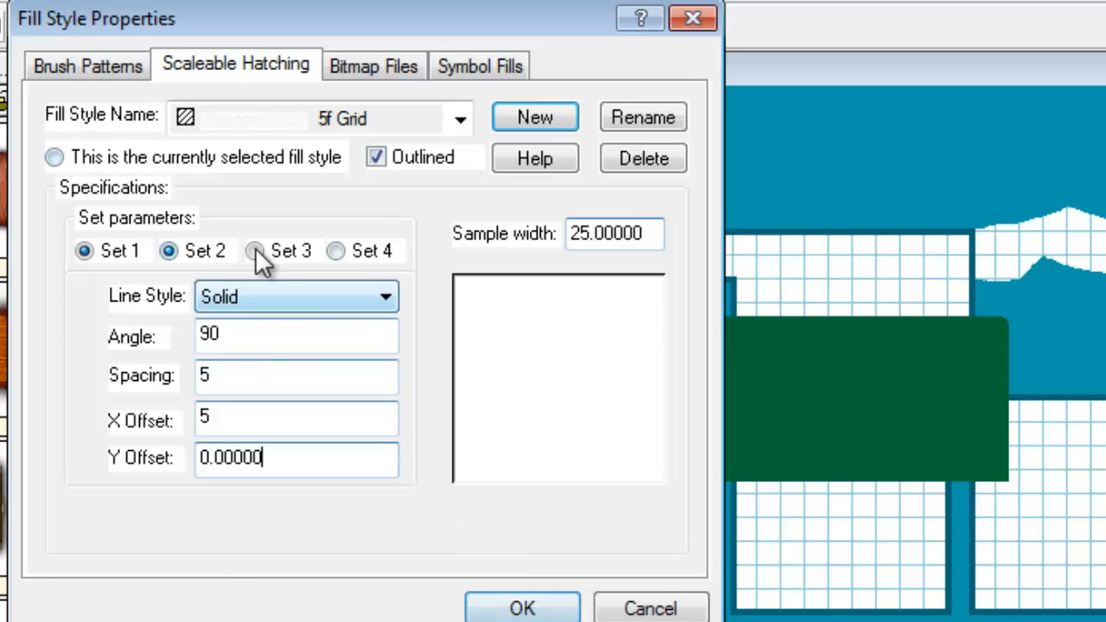
left_click(254, 250)
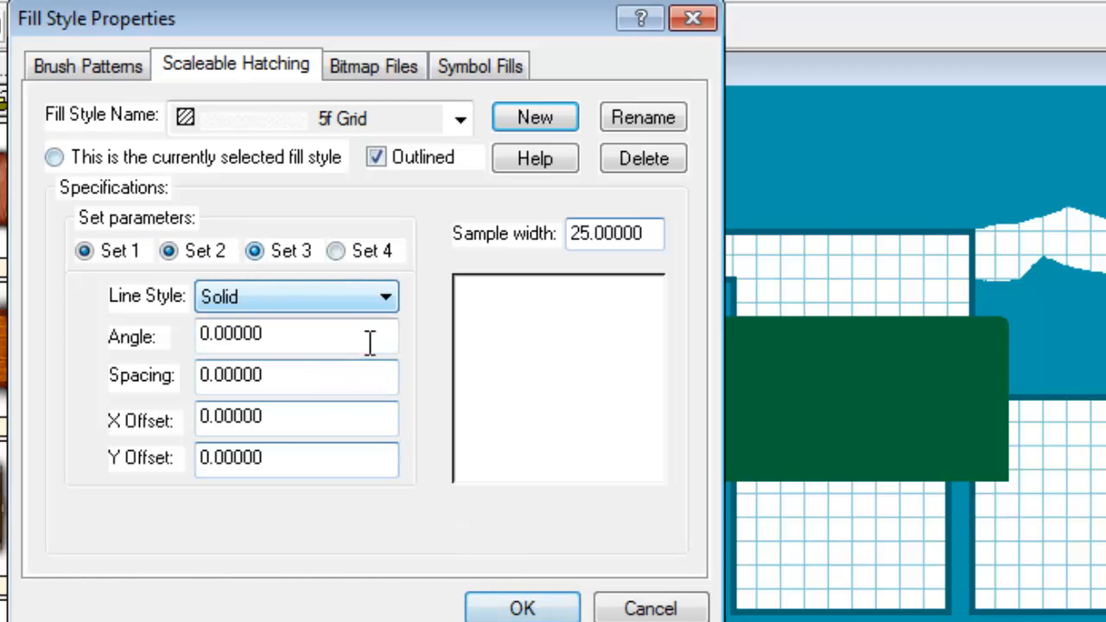
left_click(335, 251)
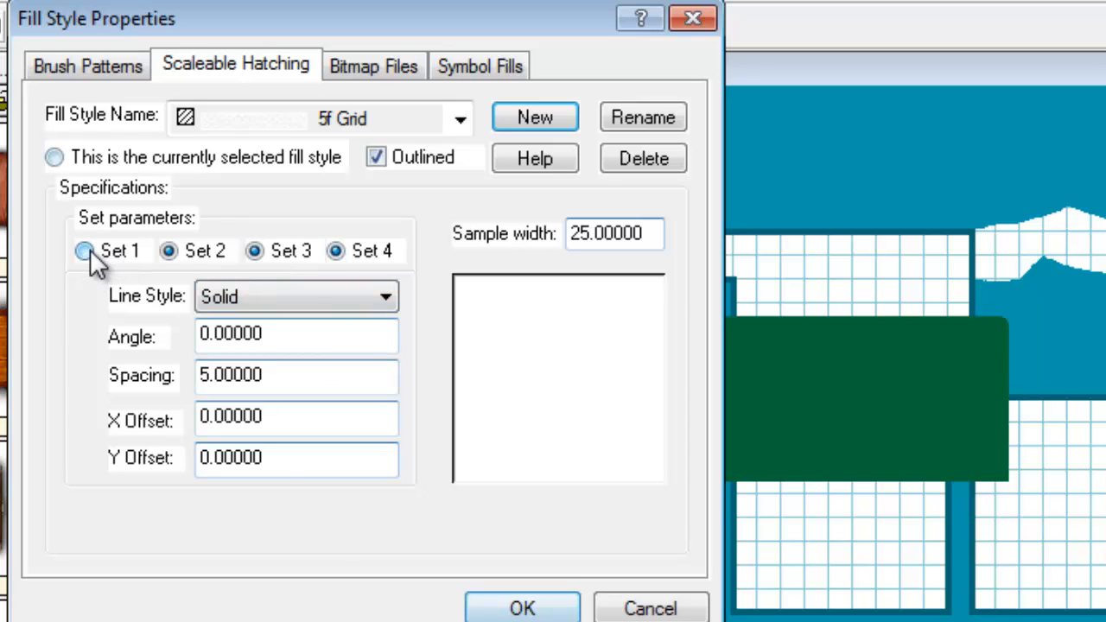
left_click(83, 250)
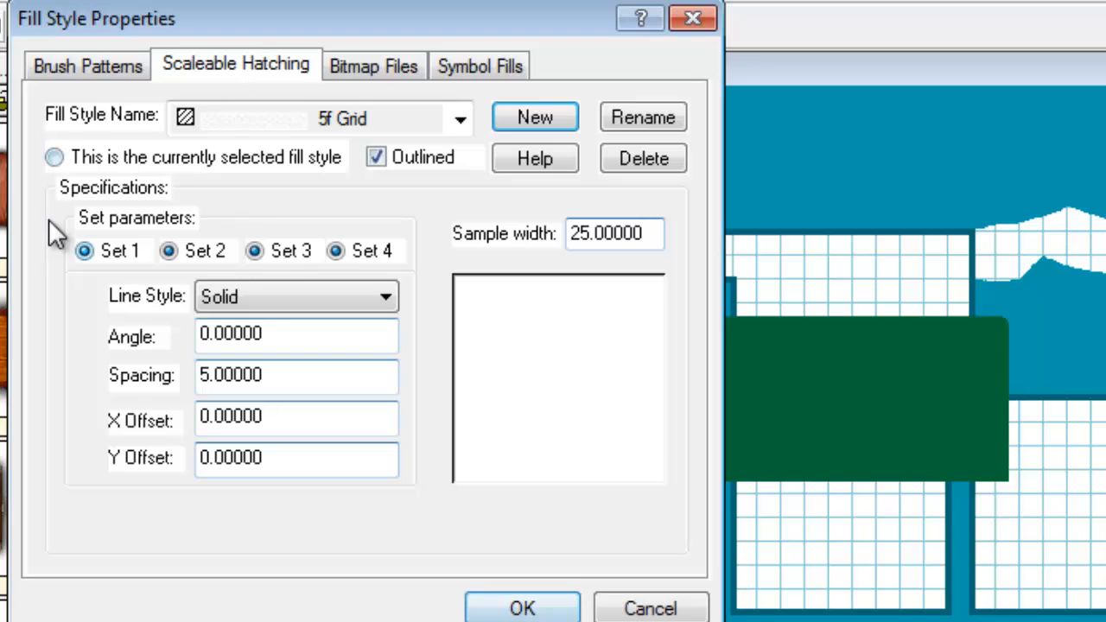
left_click(169, 251)
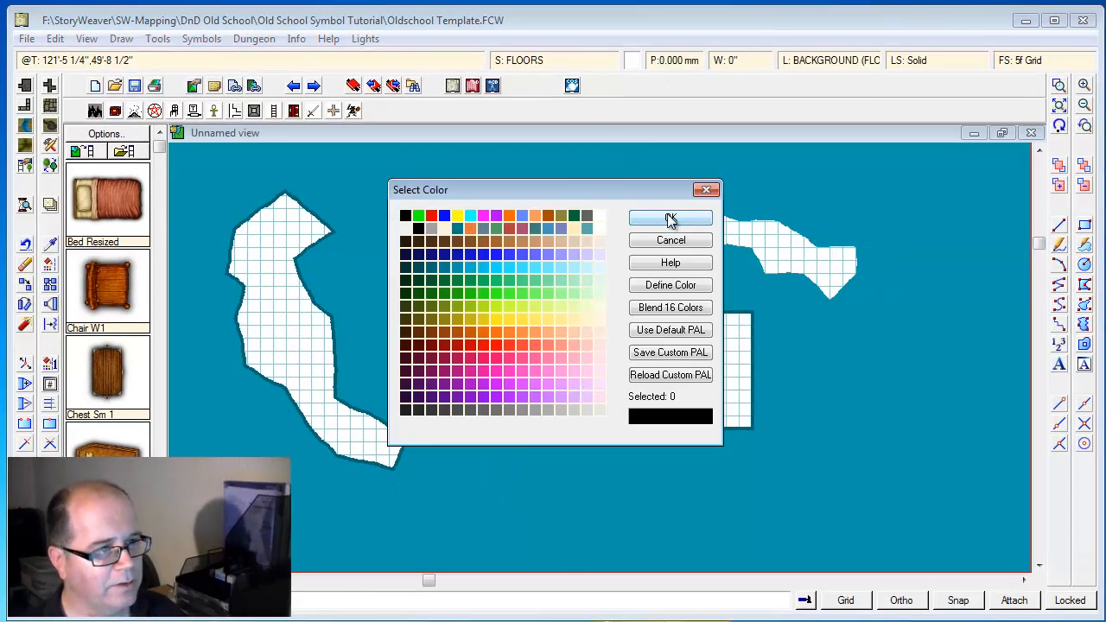
left_click(671, 218)
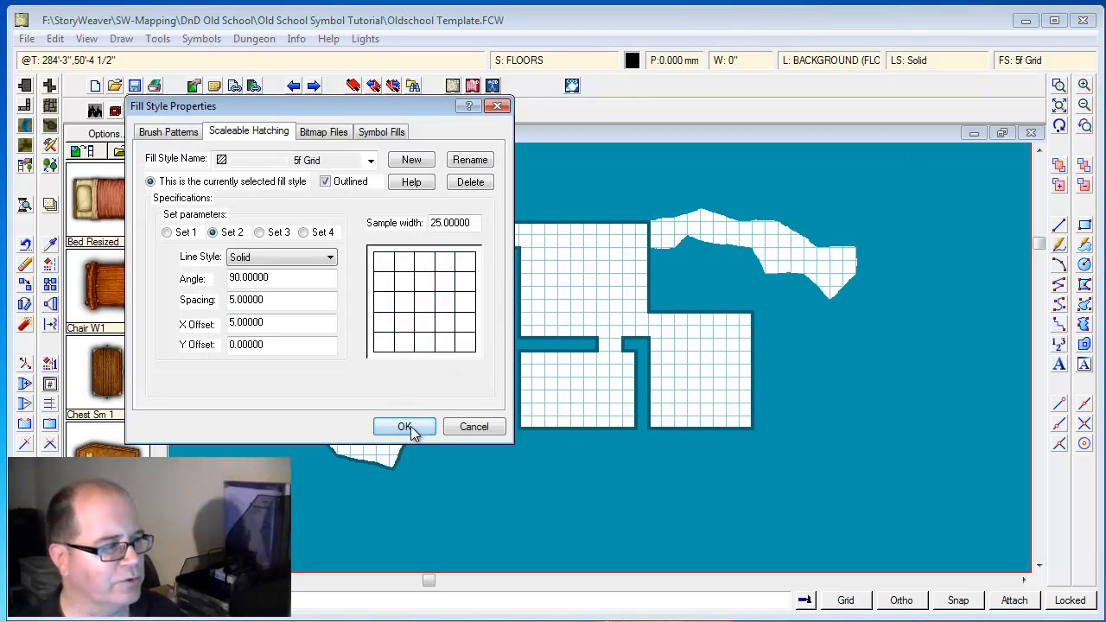
left_click(404, 426)
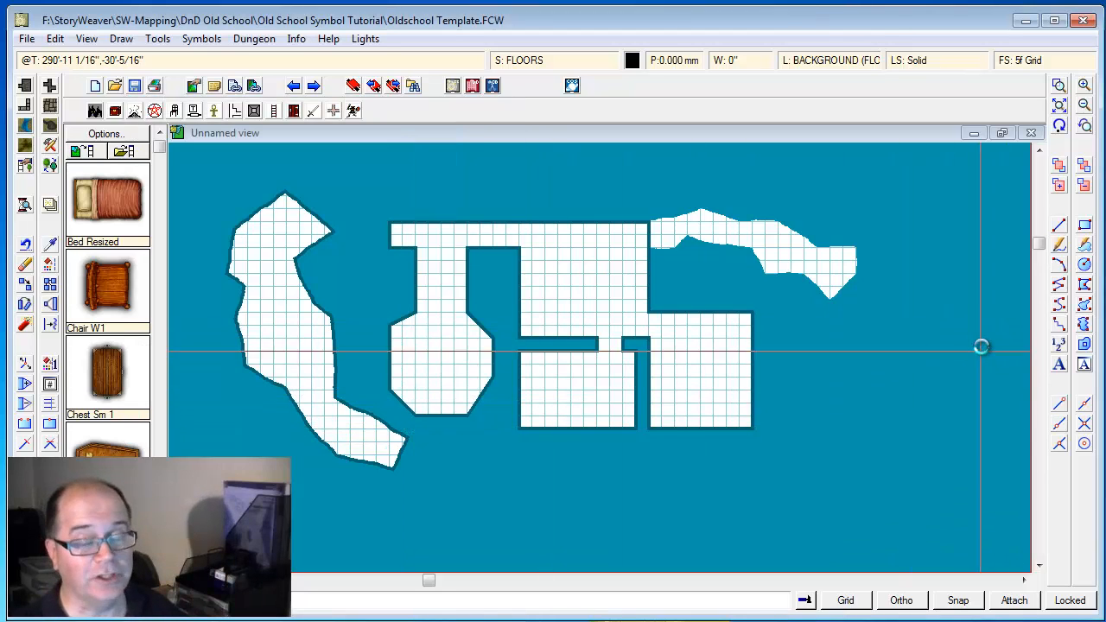
mouse_move(986, 333)
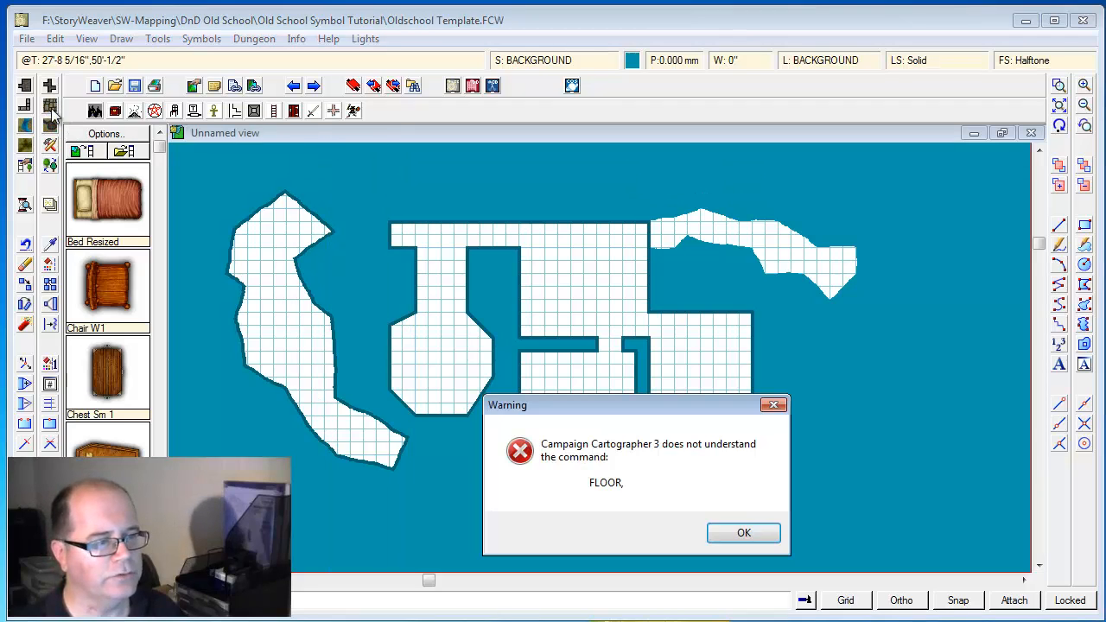
Bring up the Old School DnD floor drawing tool selection.
left_click(743, 533)
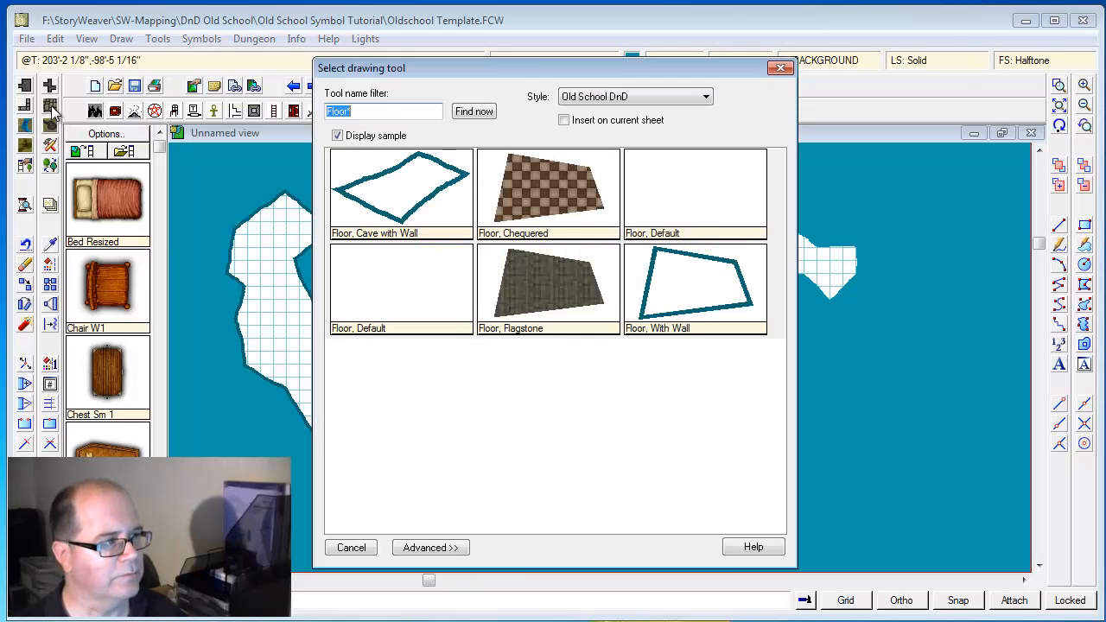
mouse_move(389, 289)
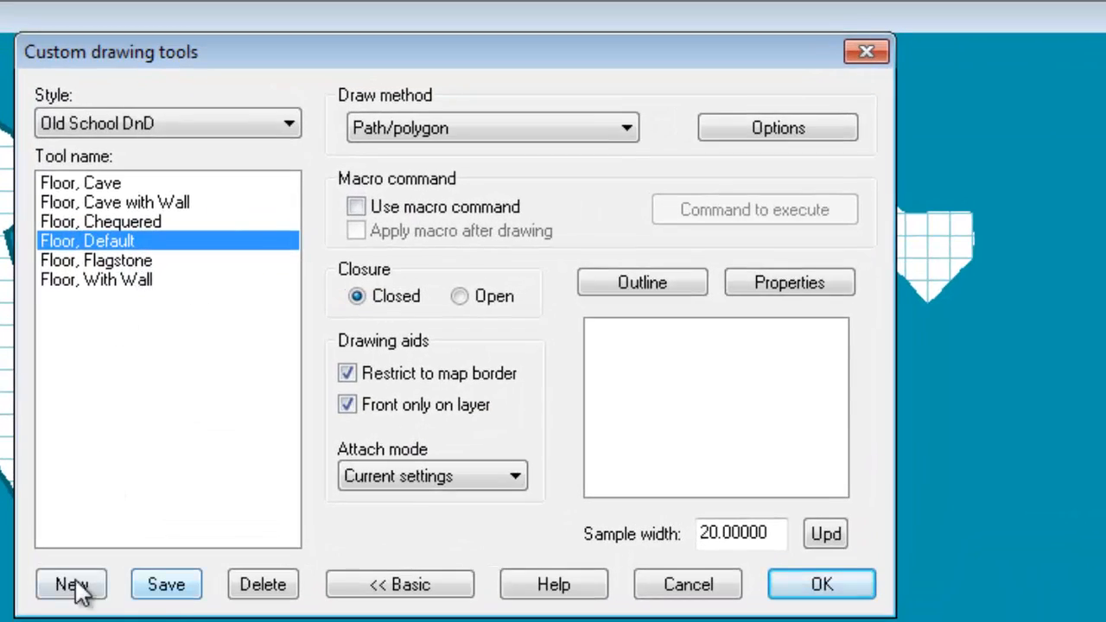
Save the floor tool as a new tool named 'Floor, with GRID'.
left_click(166, 584)
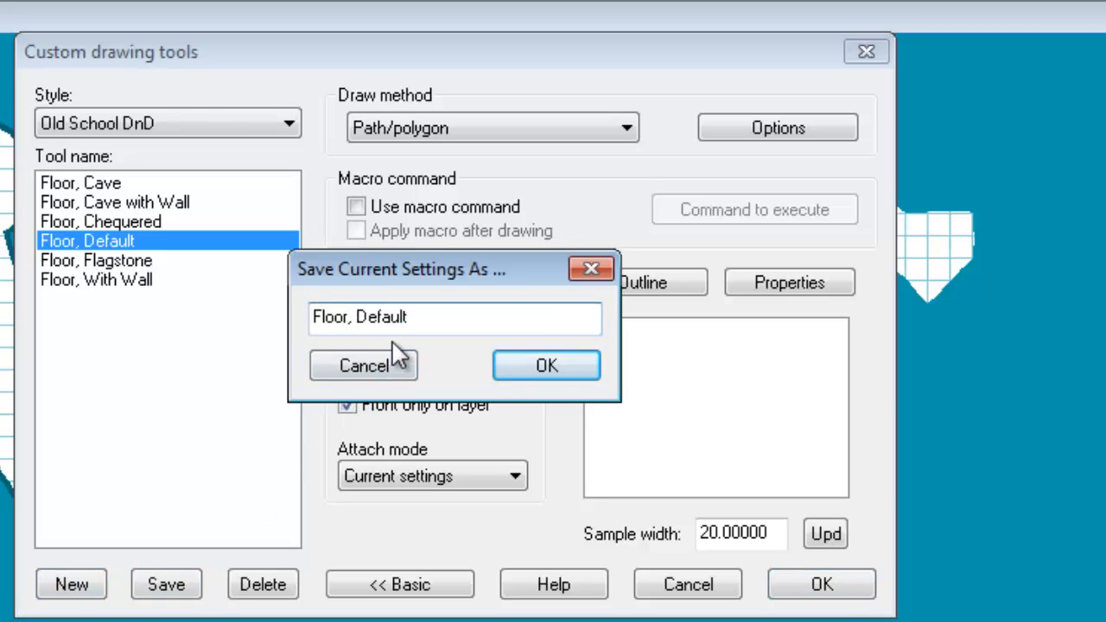
key("Backspace")
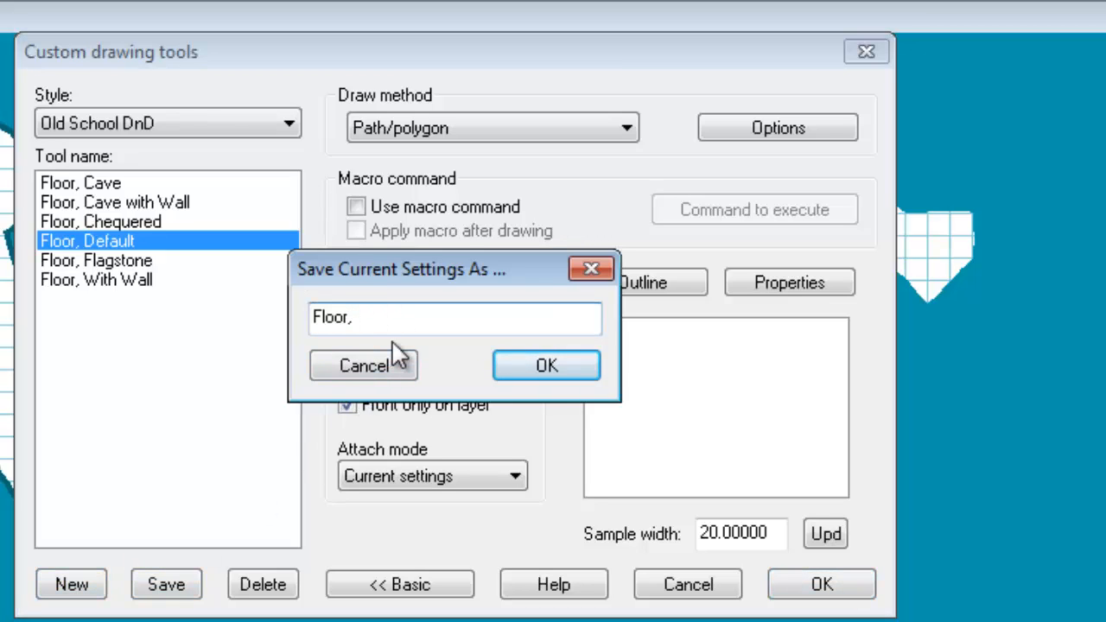
type("with GRI")
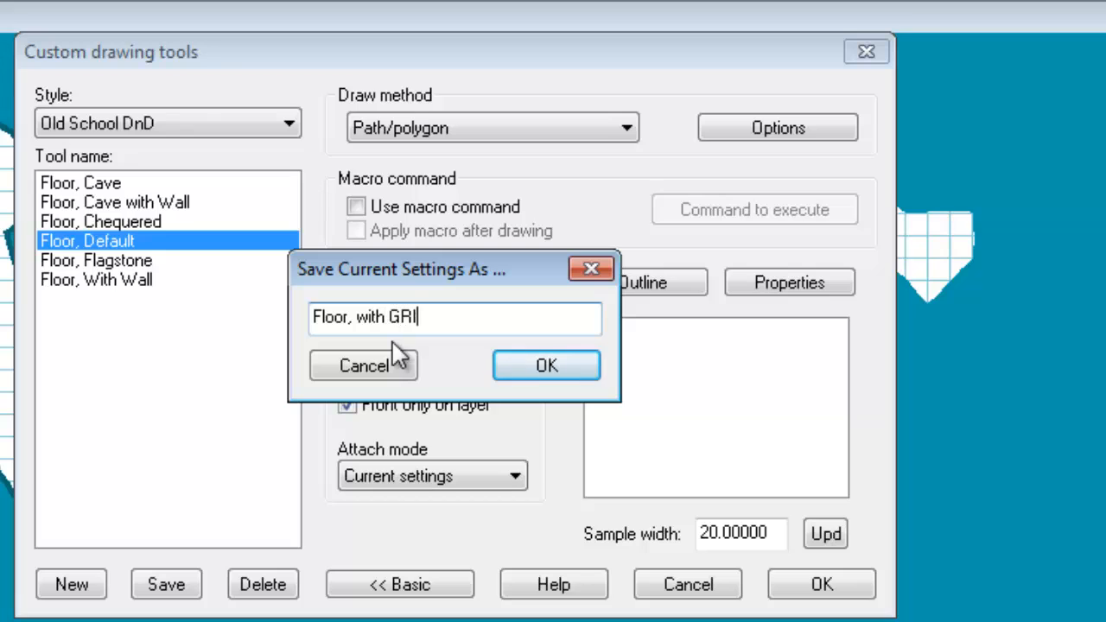
left_click(546, 365)
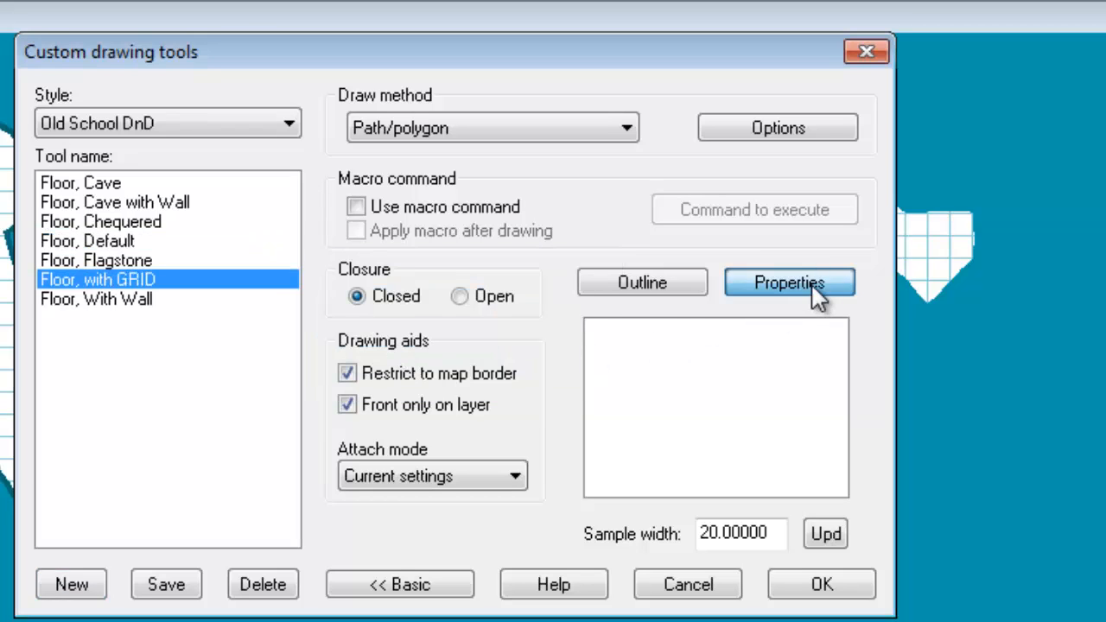
Set the new tool's fill style to 5f Grid and accept the settings.
left_click(789, 283)
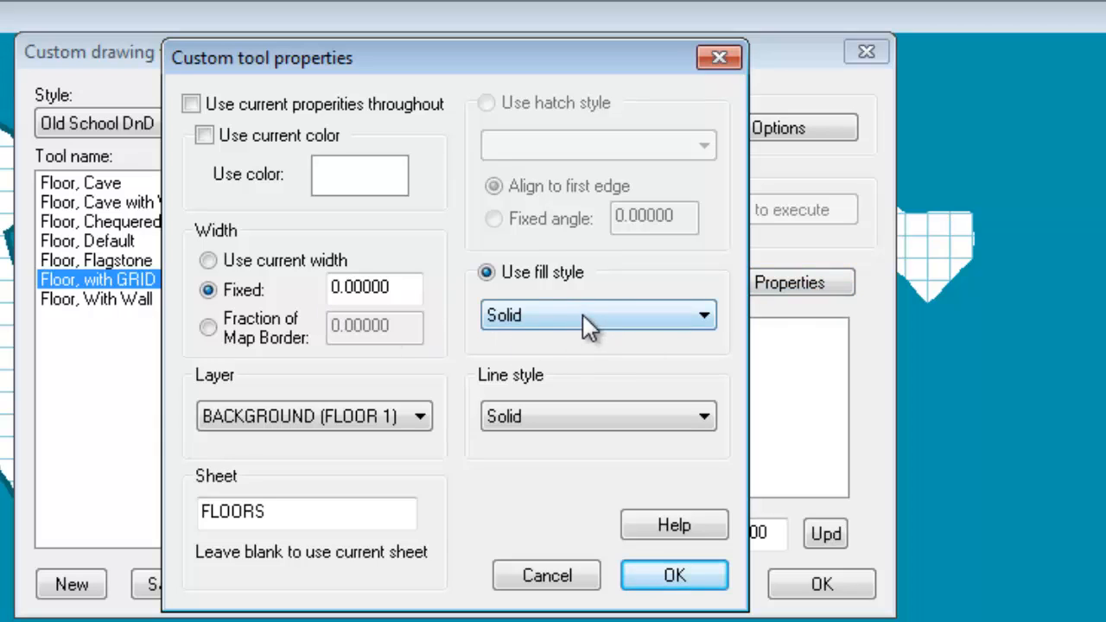
mouse_move(594, 327)
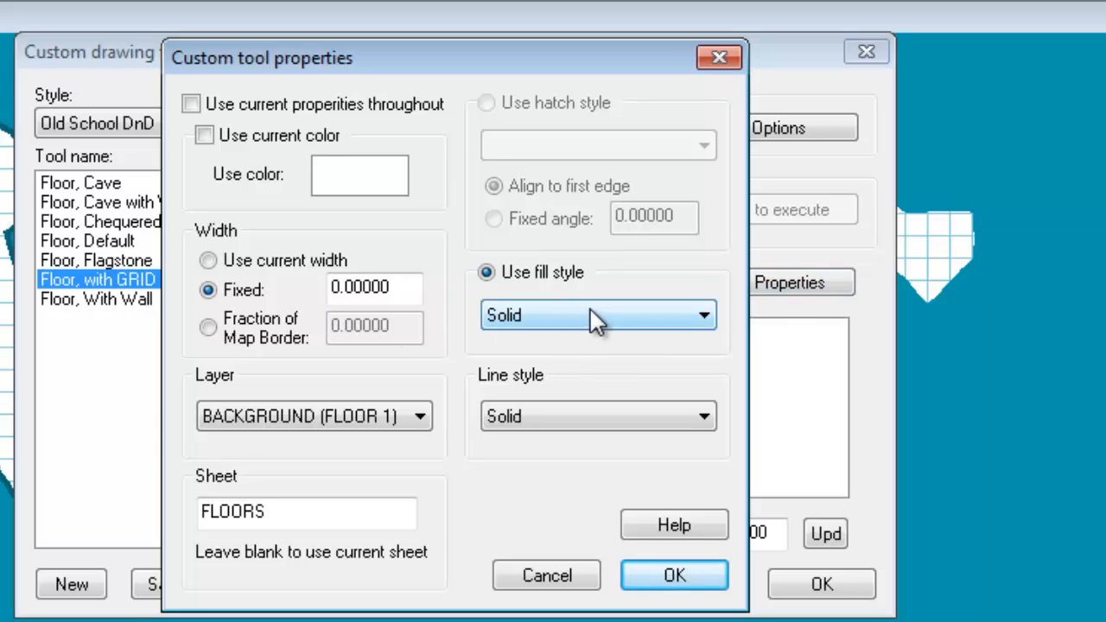
left_click(599, 315)
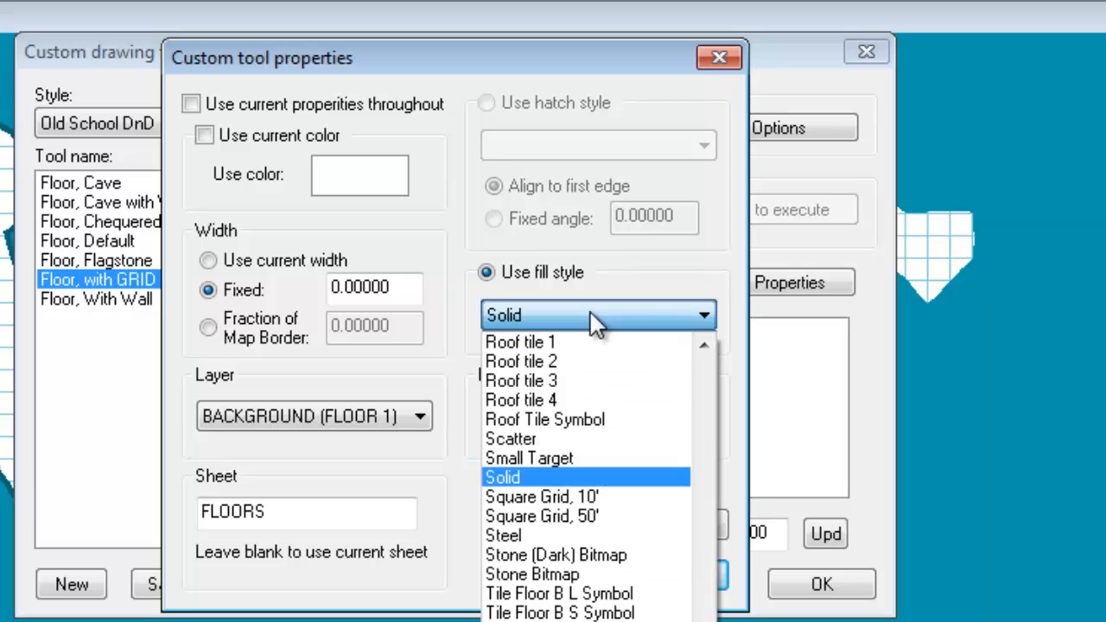
scroll("up", 3)
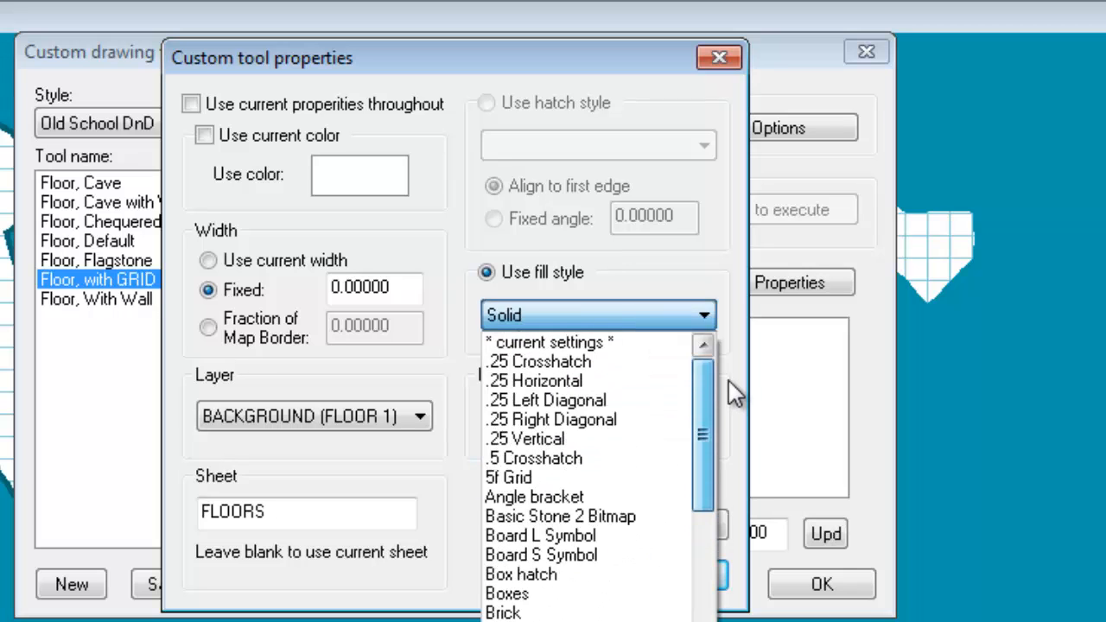
left_click(718, 57)
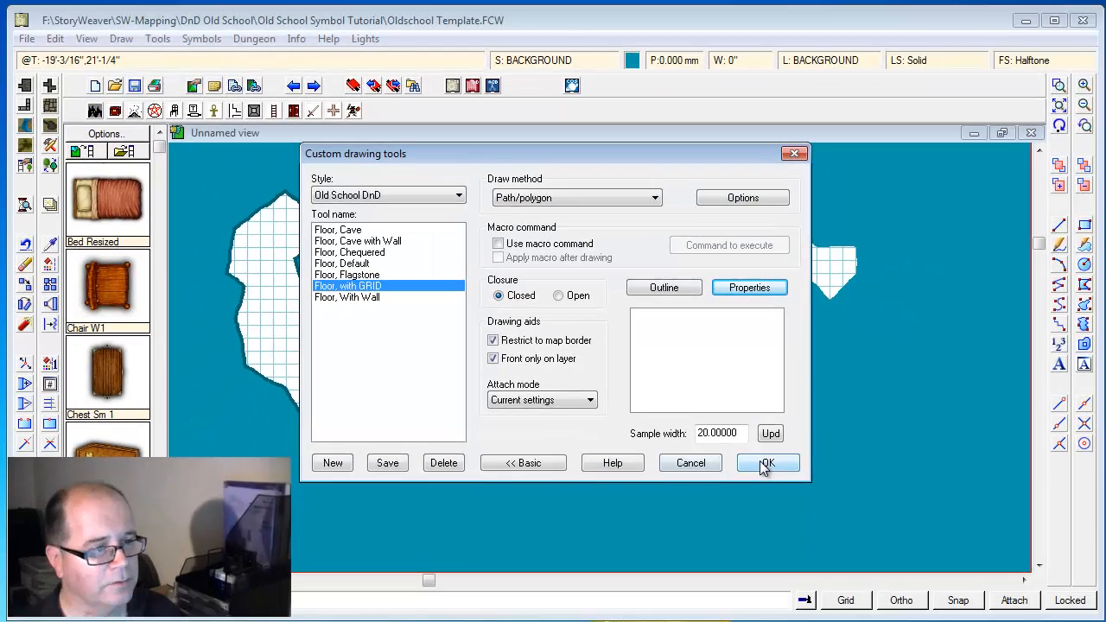
left_click(767, 462)
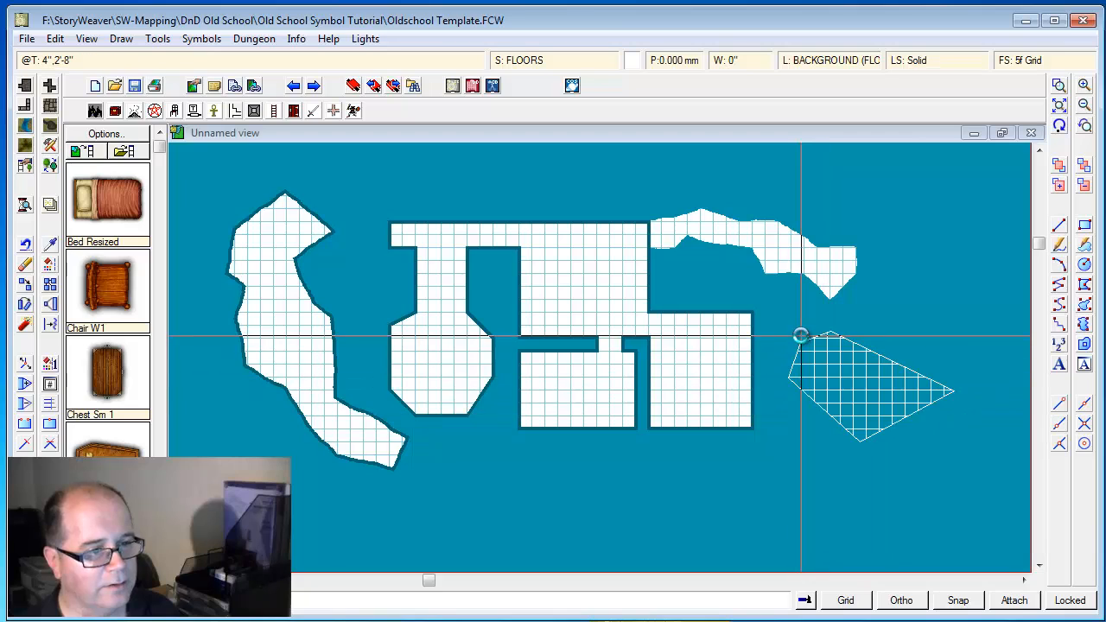
mouse_move(900, 434)
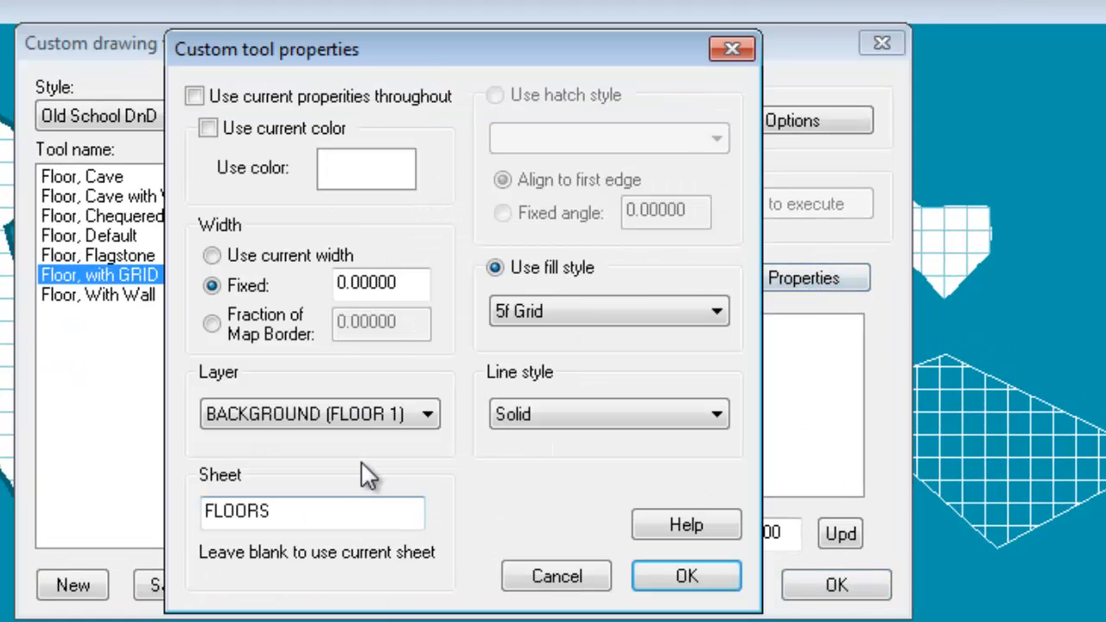
Switch the floor tool's fill style back to Solid and return to the map.
left_click(715, 311)
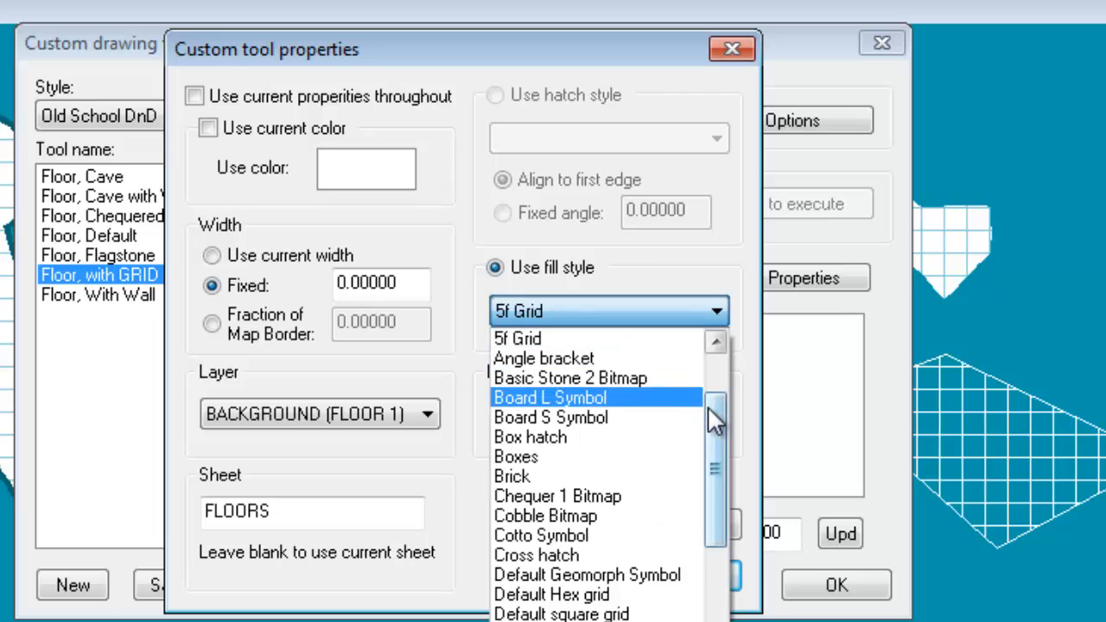
scroll("down", 3)
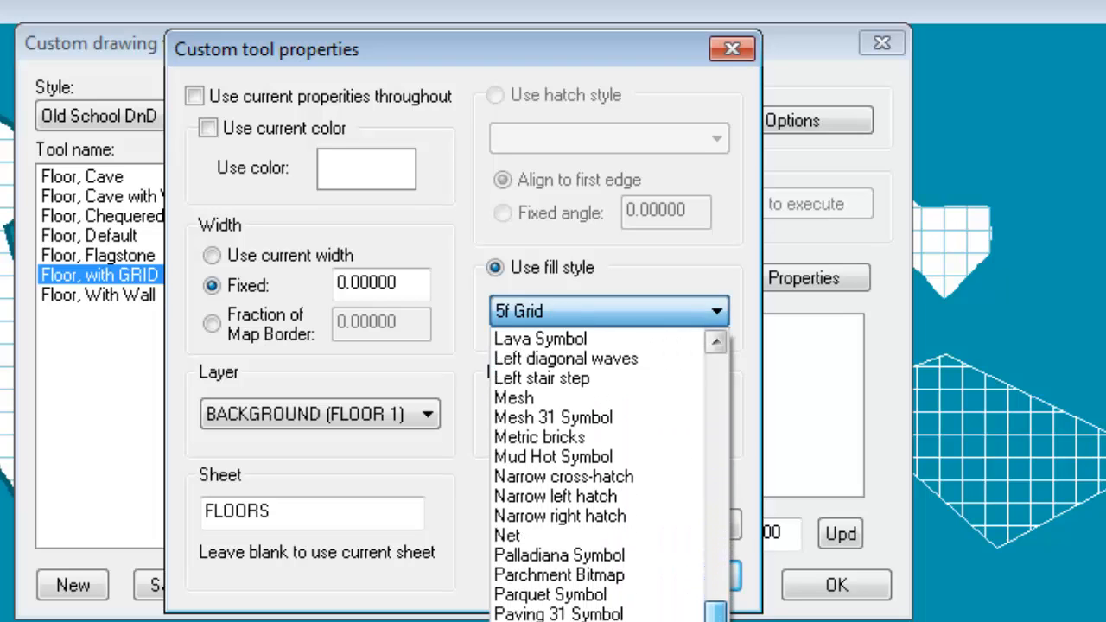
scroll("down", 3)
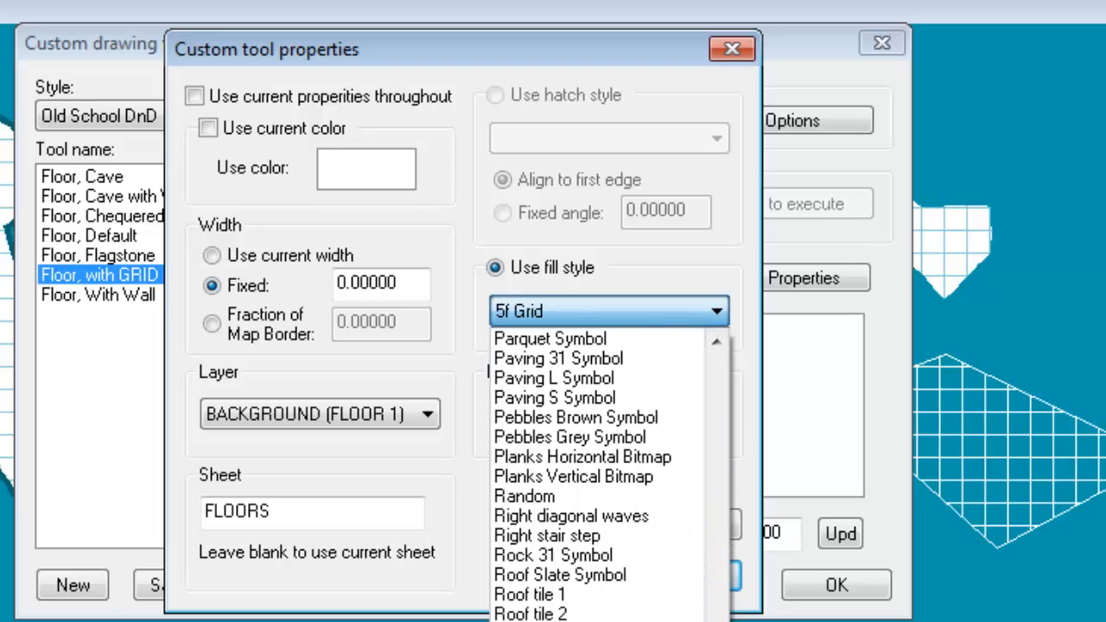
left_click(610, 312)
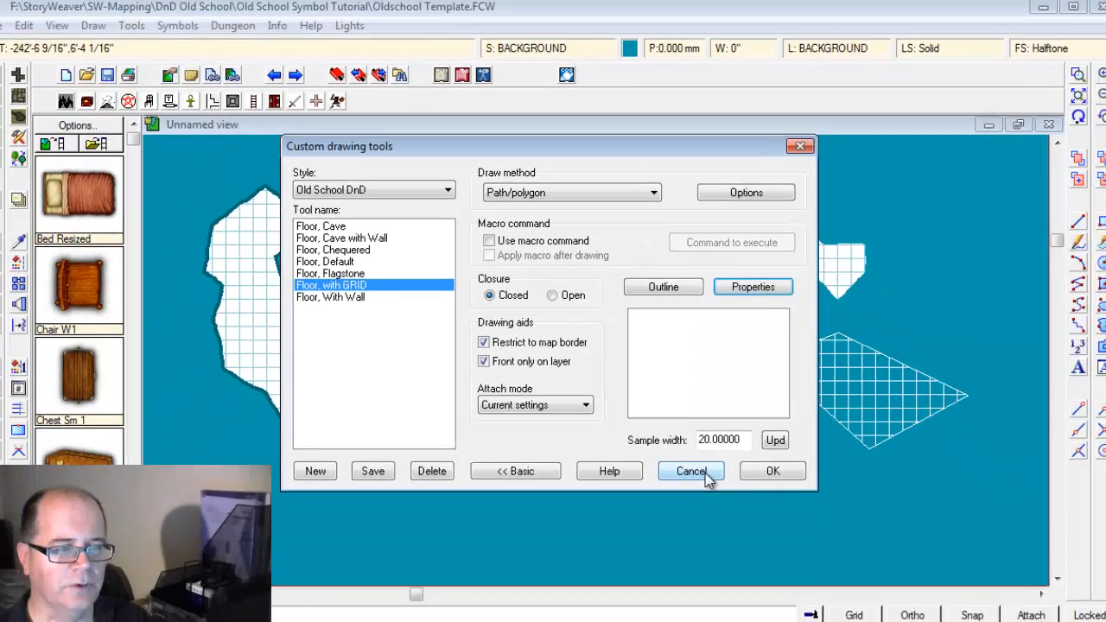
left_click(691, 472)
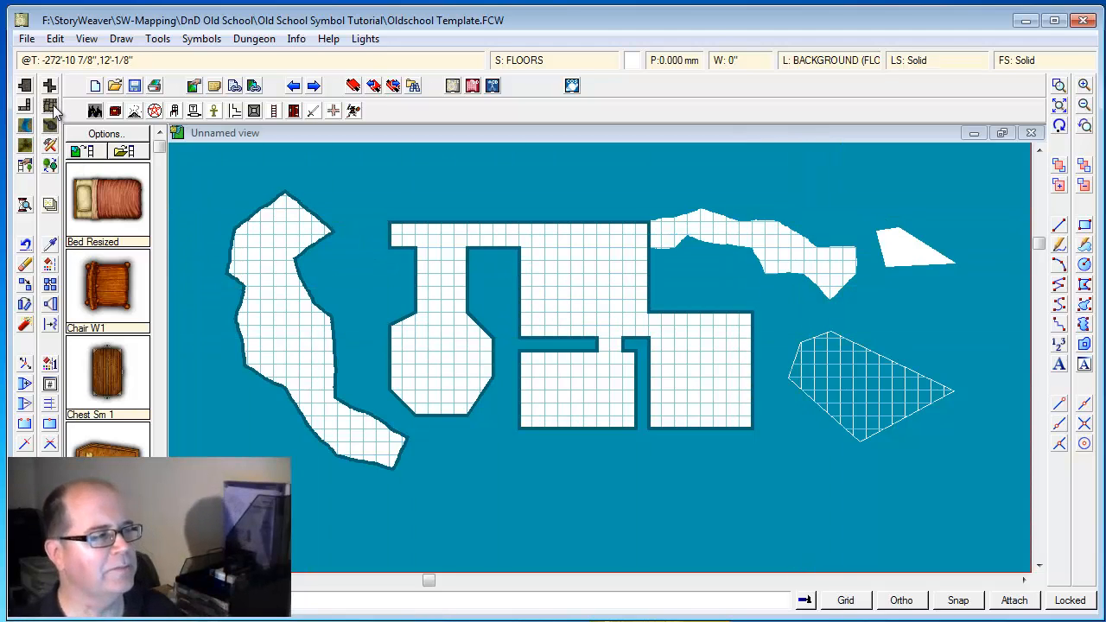
Give the grid floor tool an extra-entity outline coloured light blue.
left_click(50, 105)
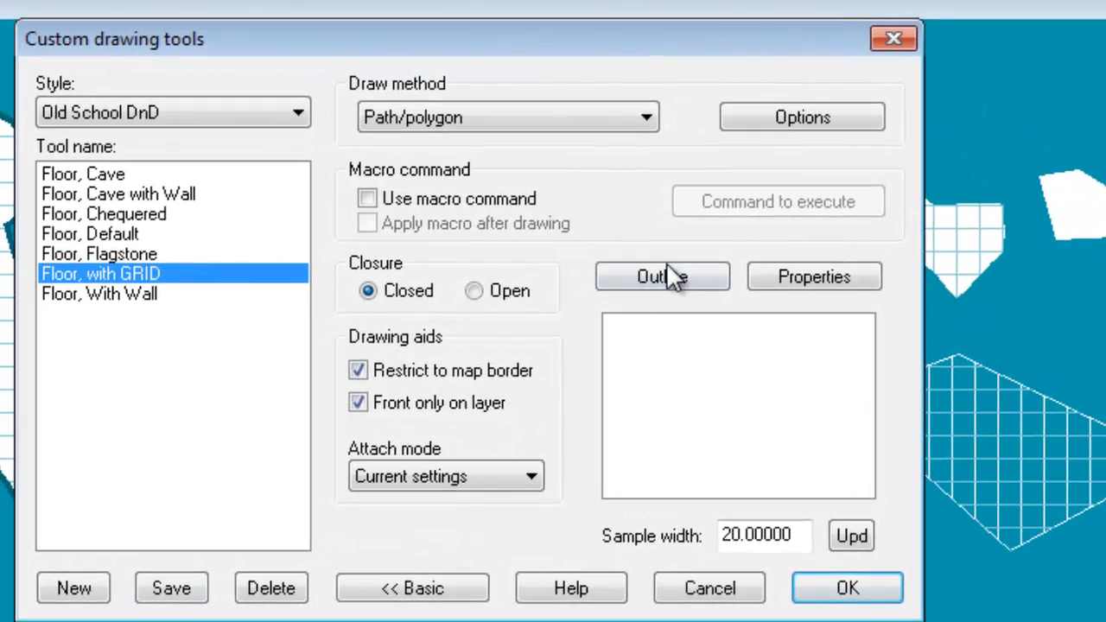
left_click(662, 276)
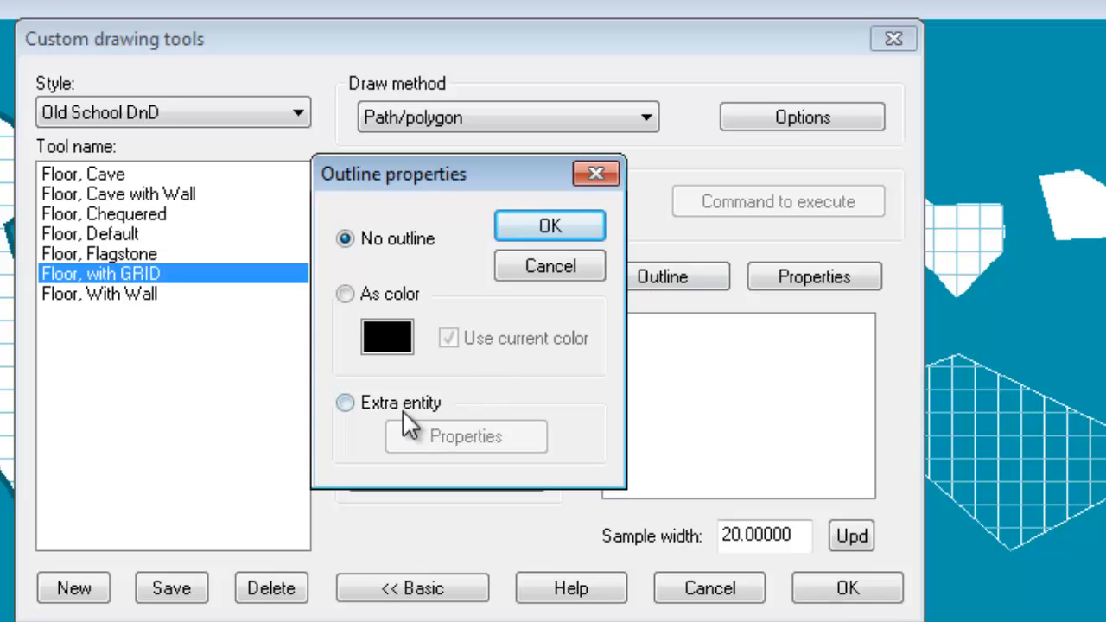
left_click(345, 403)
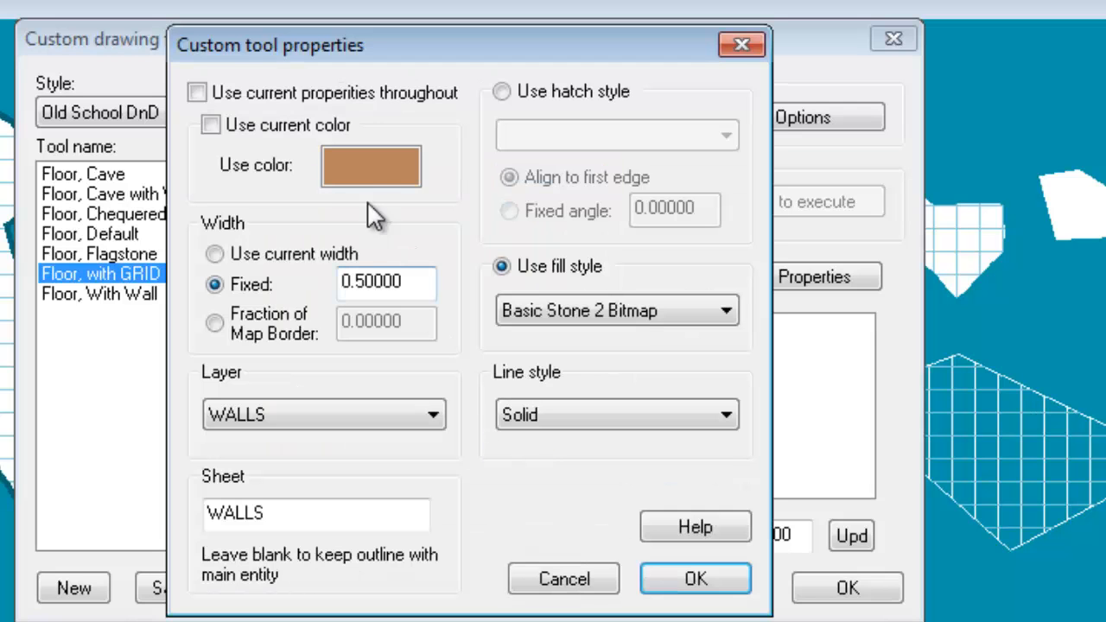
left_click(371, 166)
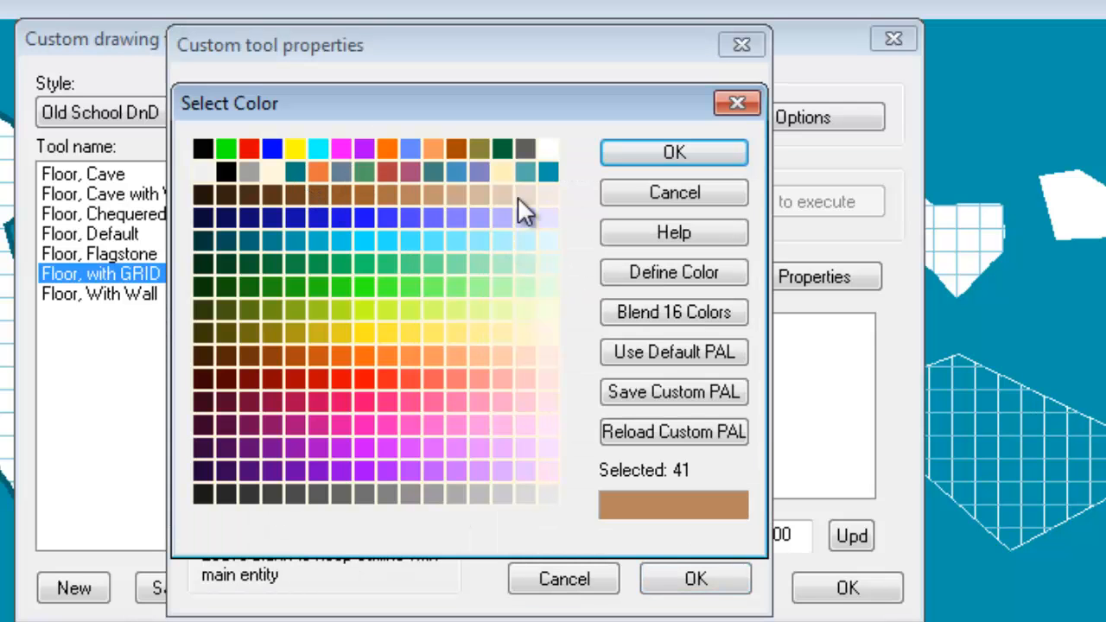
mouse_move(445, 258)
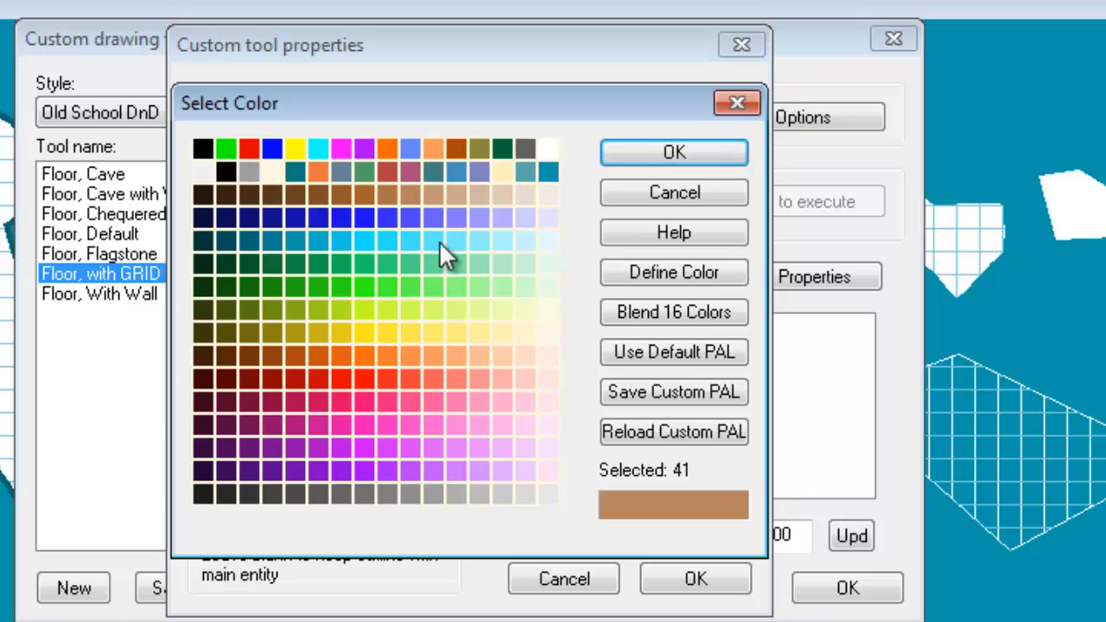
left_click(480, 240)
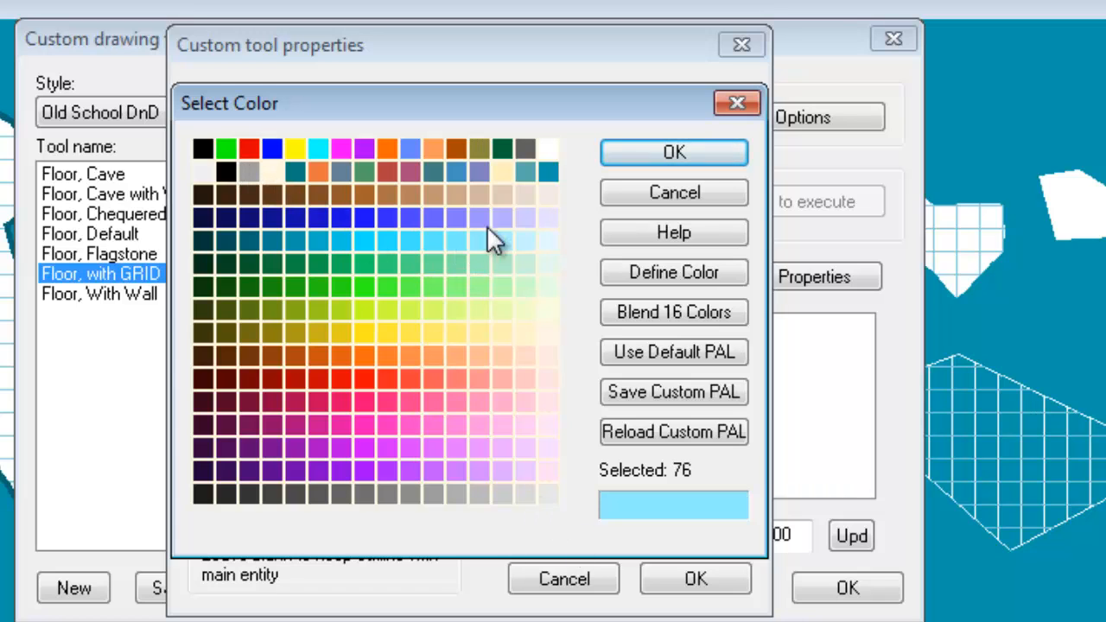
left_click(674, 153)
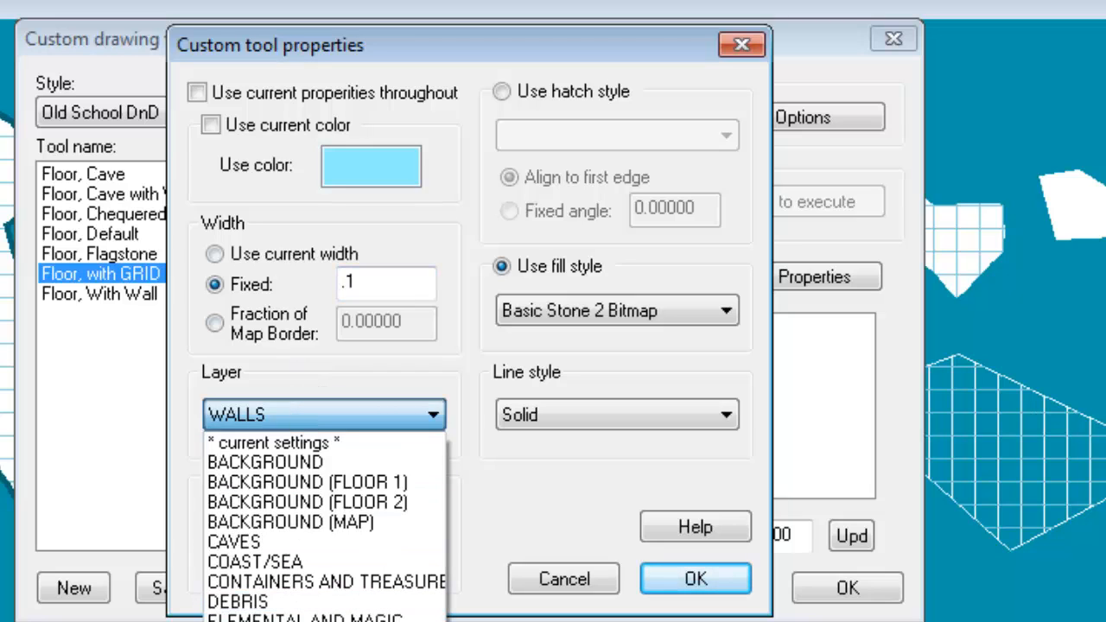
mouse_move(327, 582)
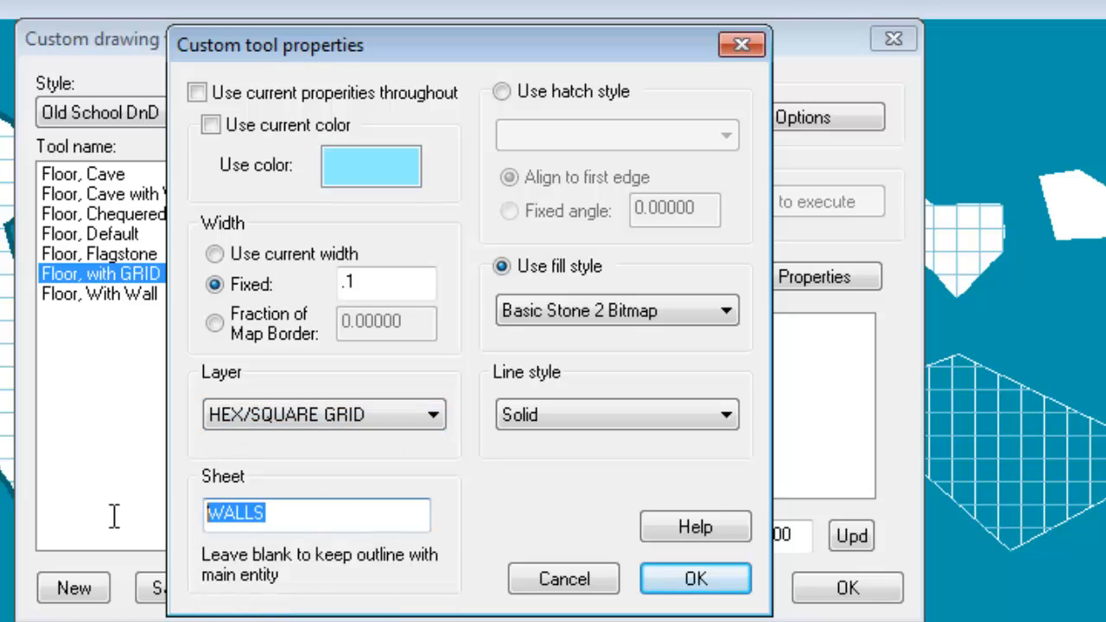
Put the outline entity on the GRID sheet with width 0 and 5f Grid fill, and accept.
type("GRID")
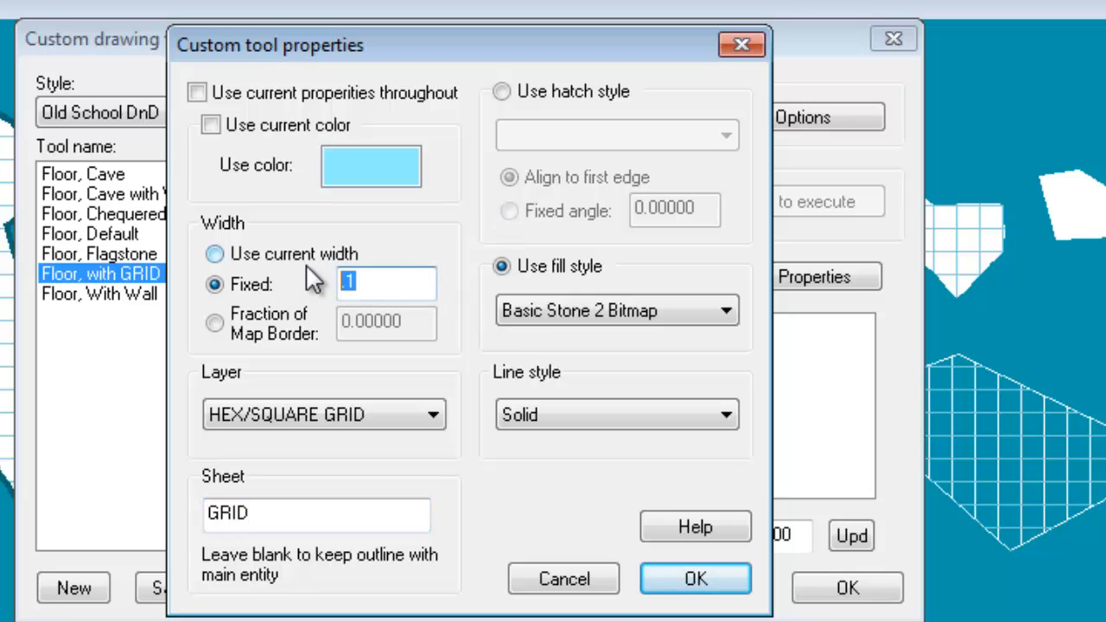
type("0")
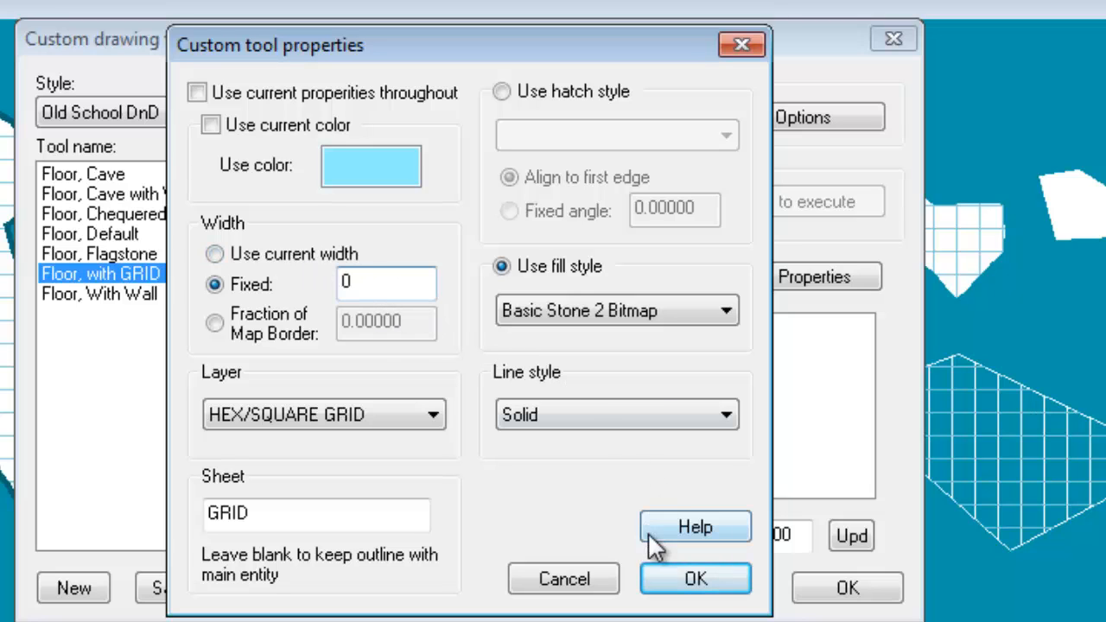
mouse_move(601, 320)
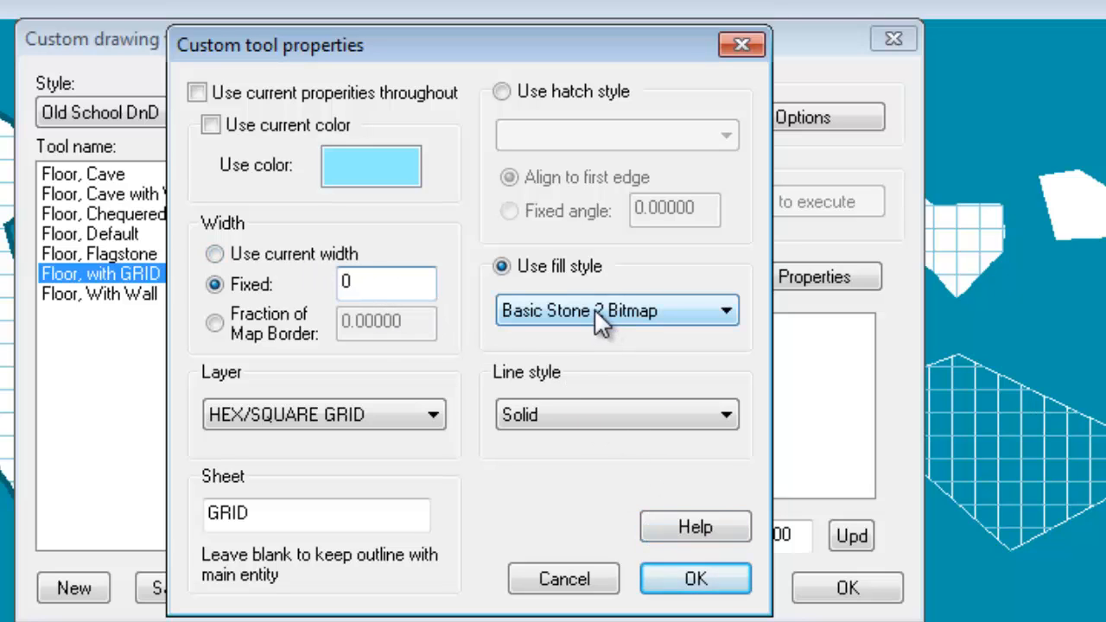
left_click(725, 310)
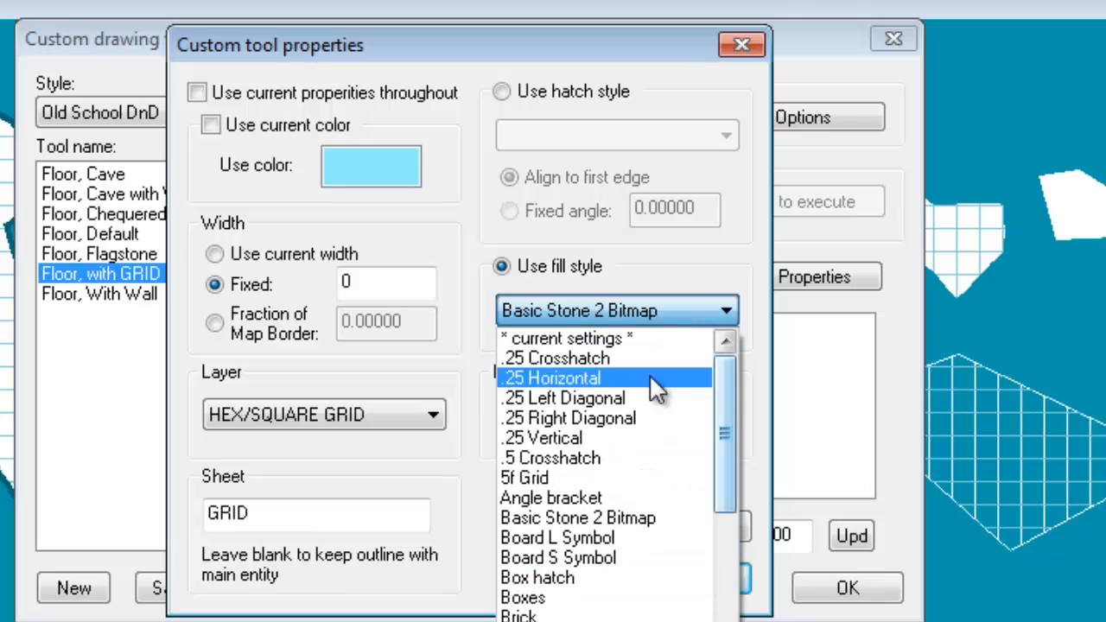
left_click(525, 478)
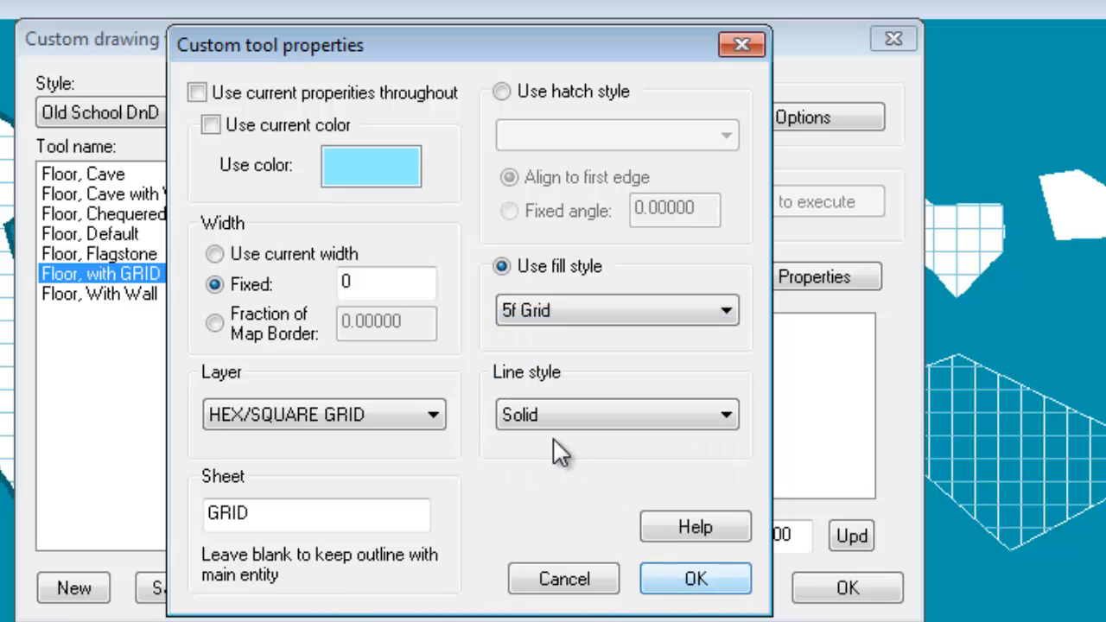
left_click(696, 578)
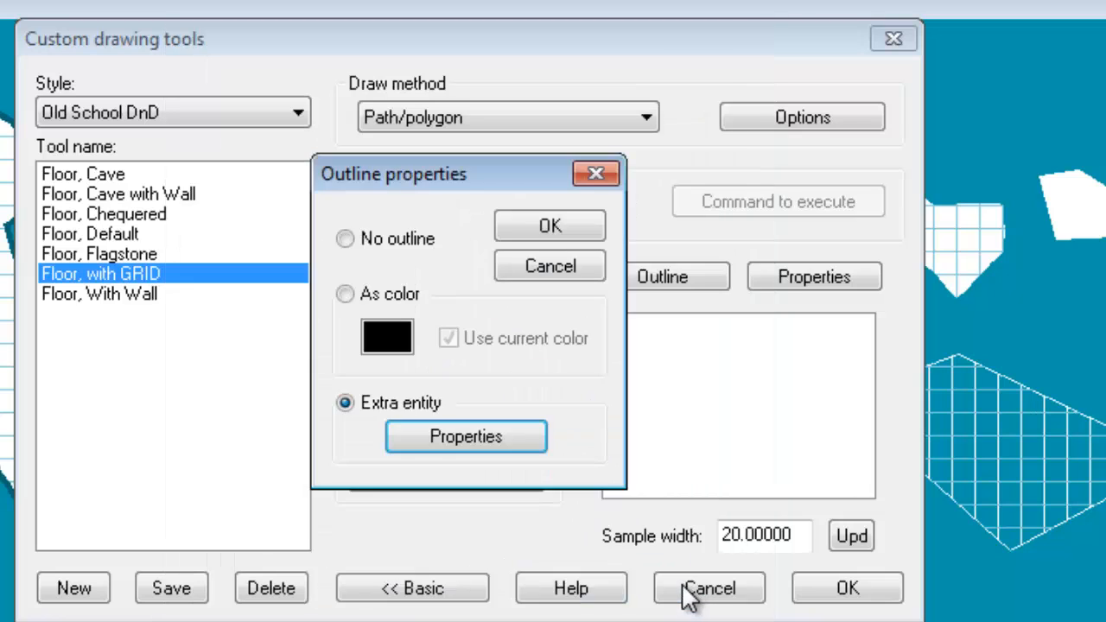
mouse_move(550, 226)
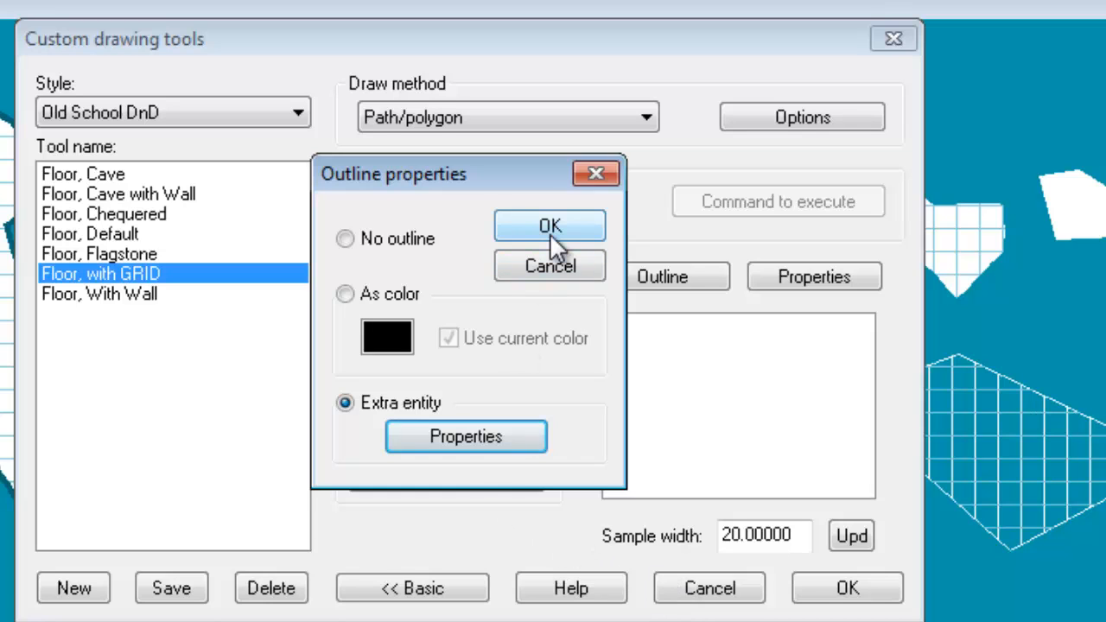
left_click(550, 226)
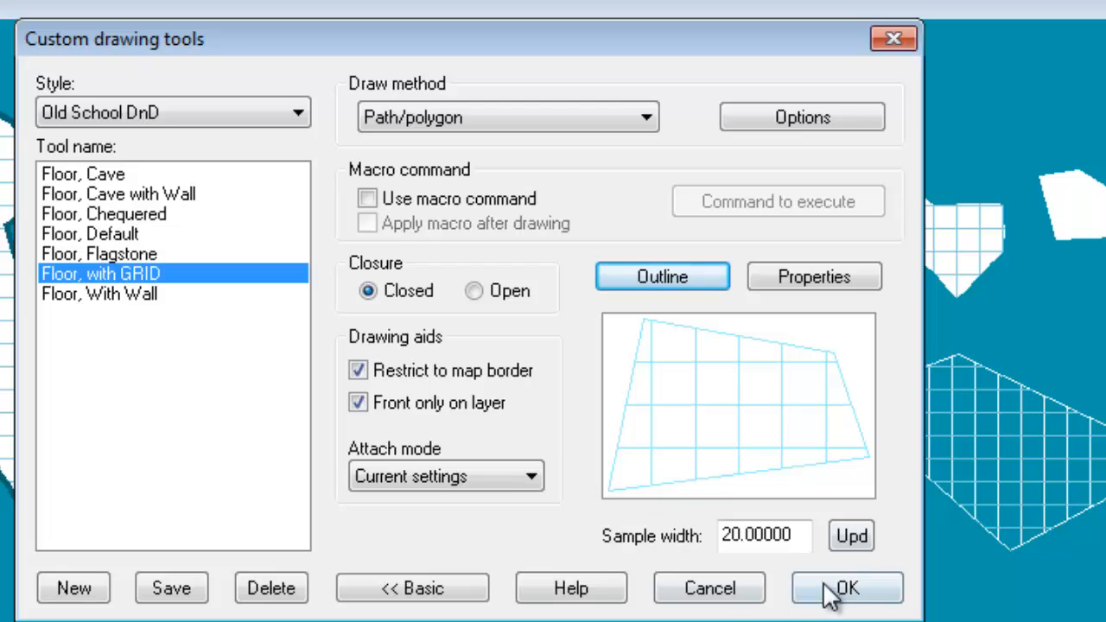
Confirm the Custom drawing tools changes and return to the map.
left_click(848, 587)
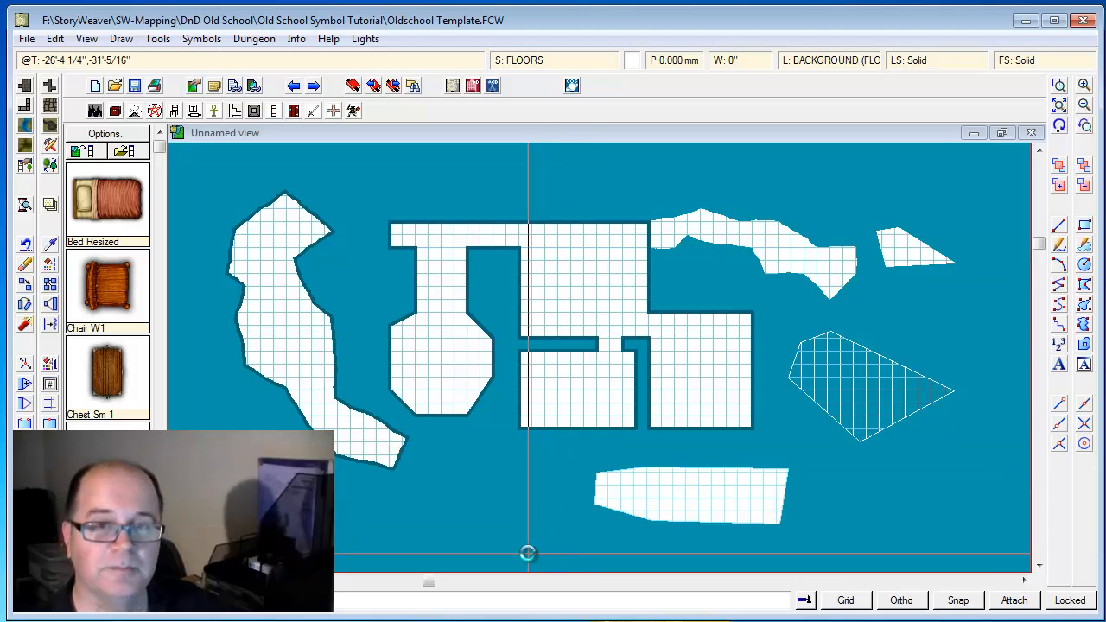
mouse_move(566, 499)
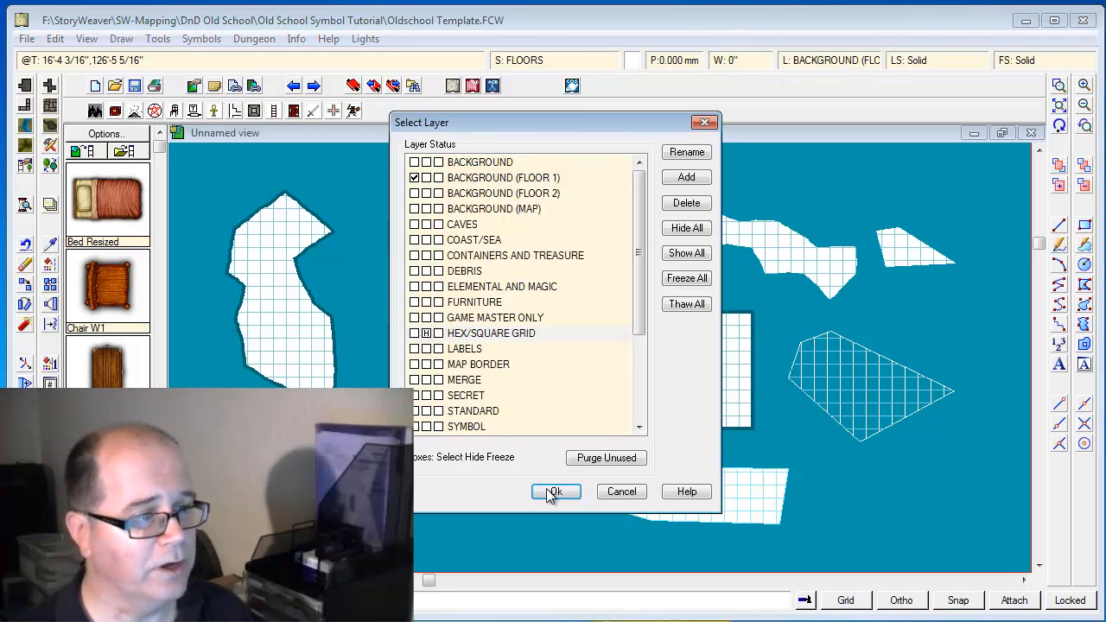
Apply hiding the HEX/SQUARE GRID layer so floors show plain white.
left_click(554, 492)
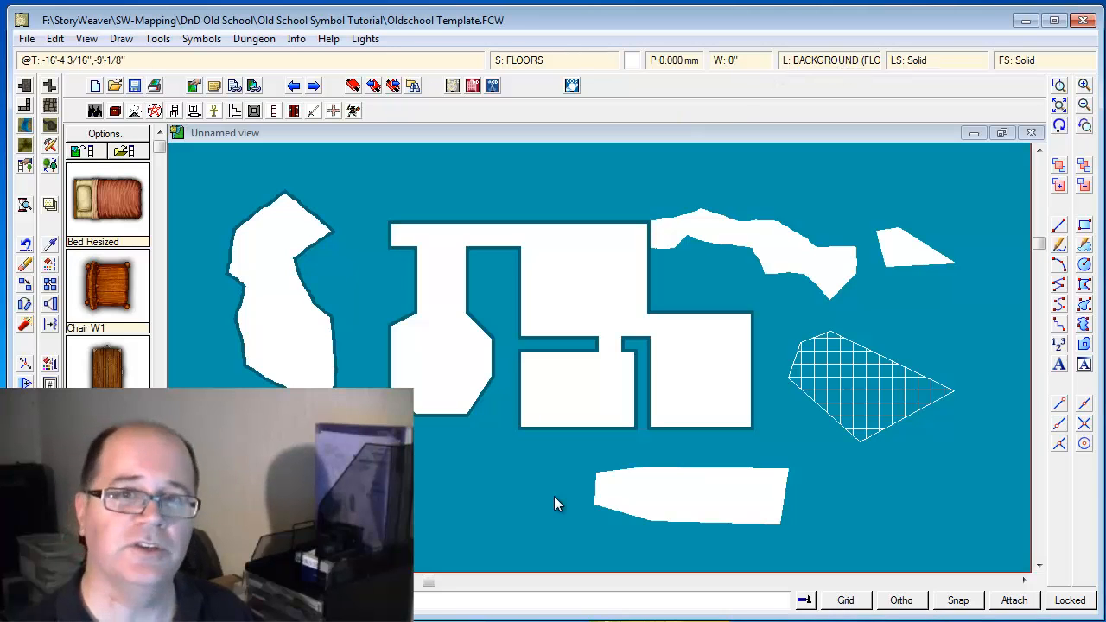